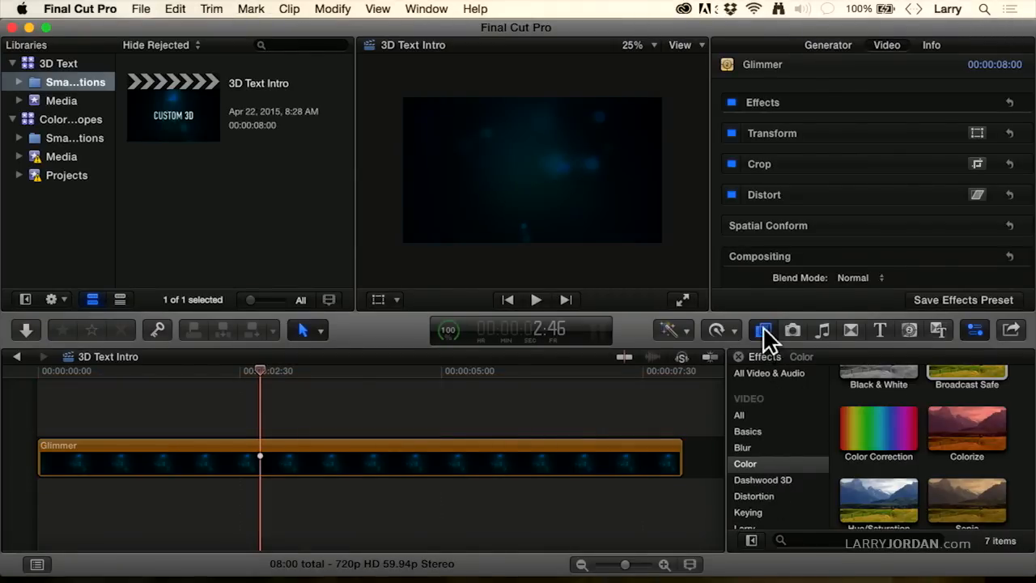
Open the Titles browser, browse the 3D Cinematic titles, then return to the 3D category
left_click(878, 329)
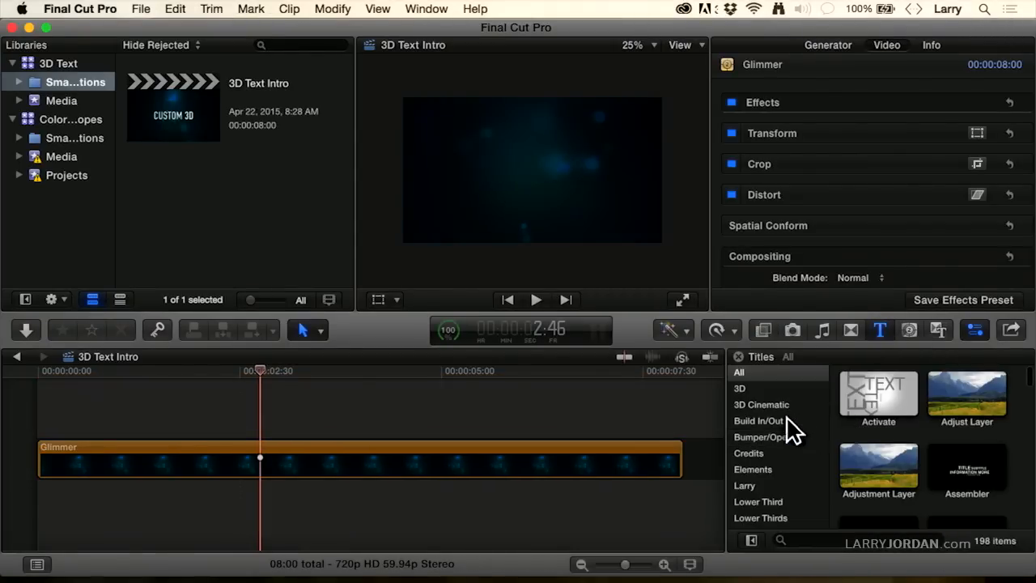
left_click(738, 388)
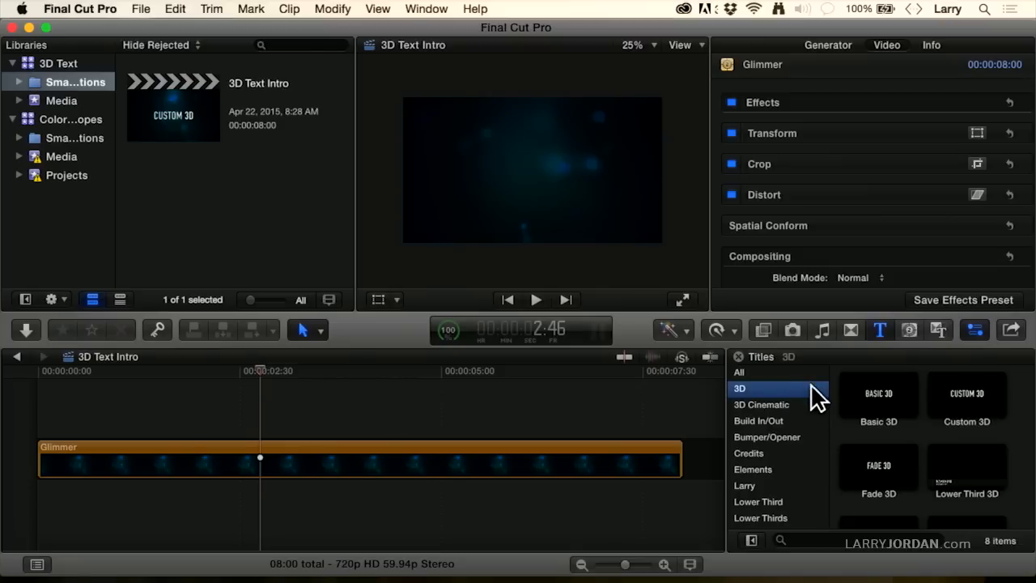
scroll("down", 3)
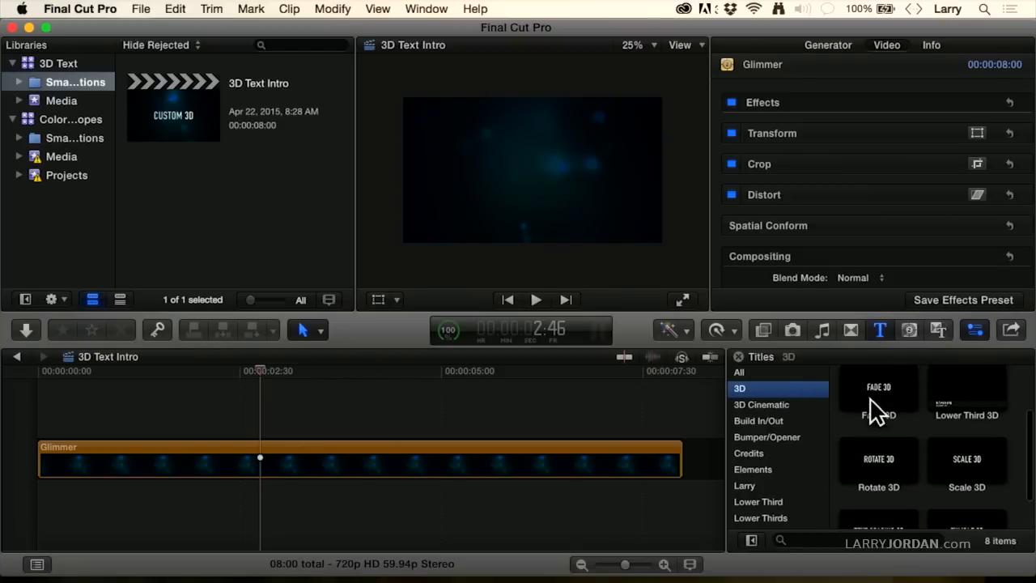
left_click(761, 404)
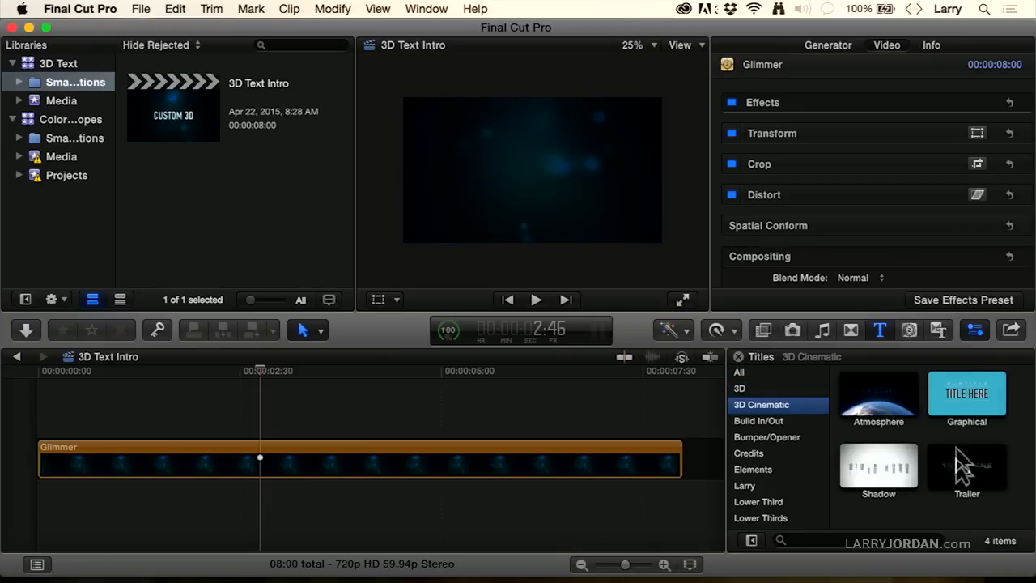
mouse_move(931, 453)
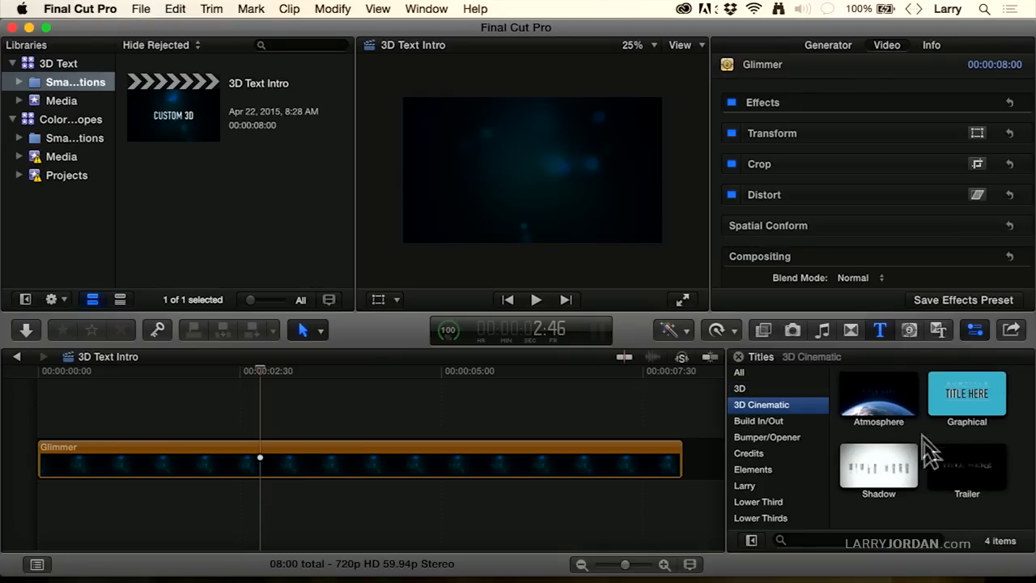
left_click(740, 388)
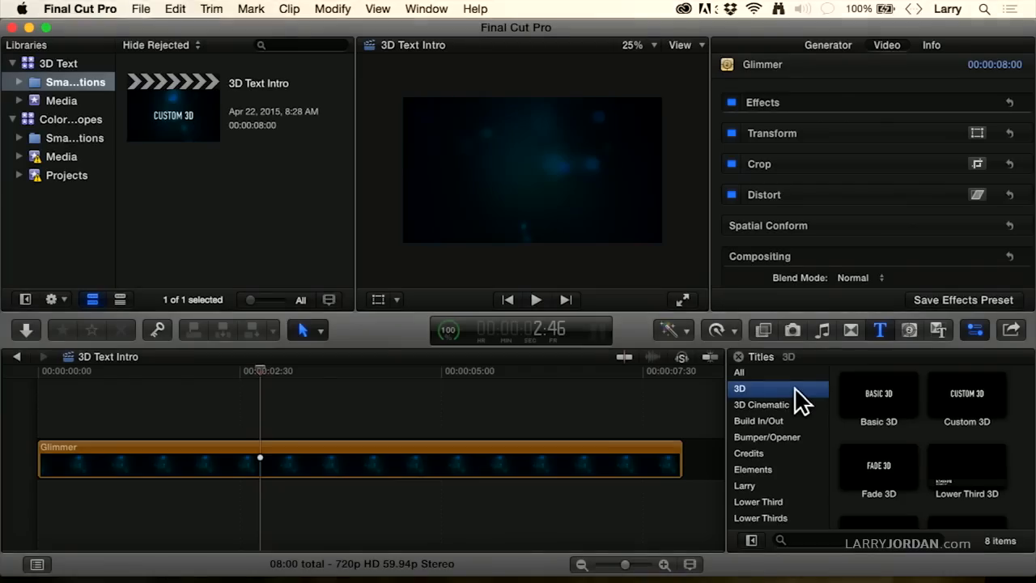
mouse_move(995, 424)
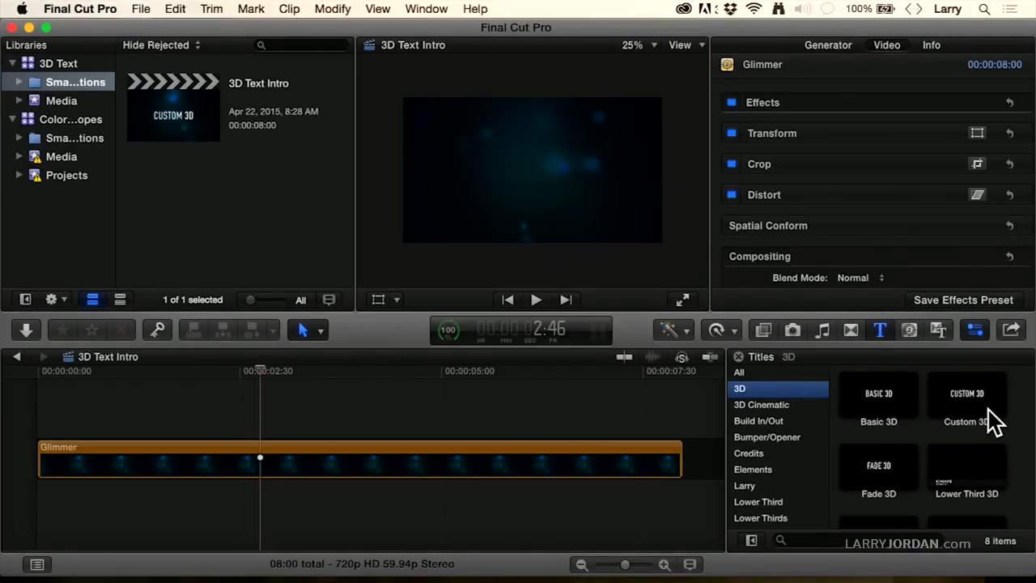
Add Rotate 3D above the Glimmer clip and park the playhead where the text is formed
scroll("down", 3)
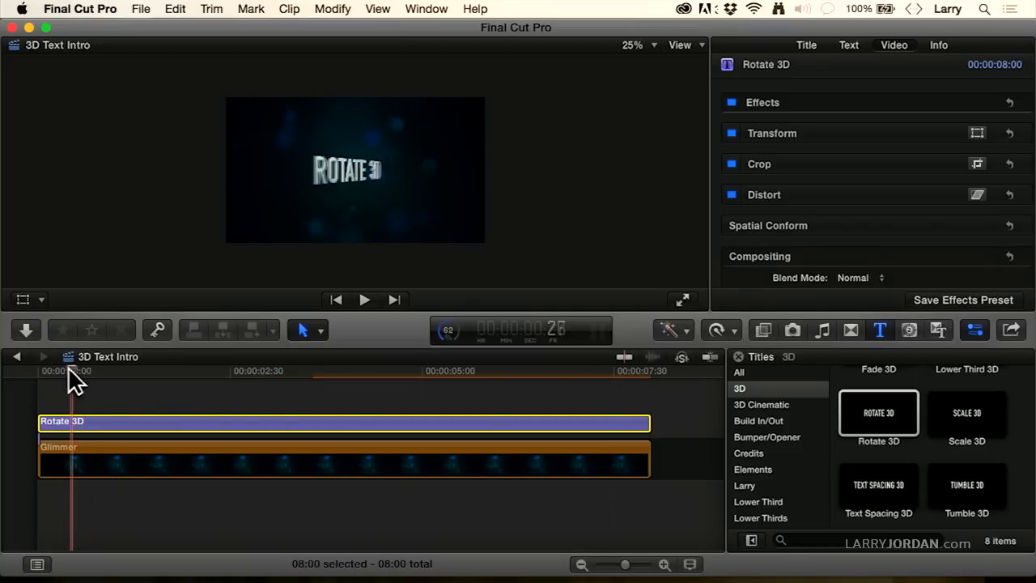
left_click(85, 371)
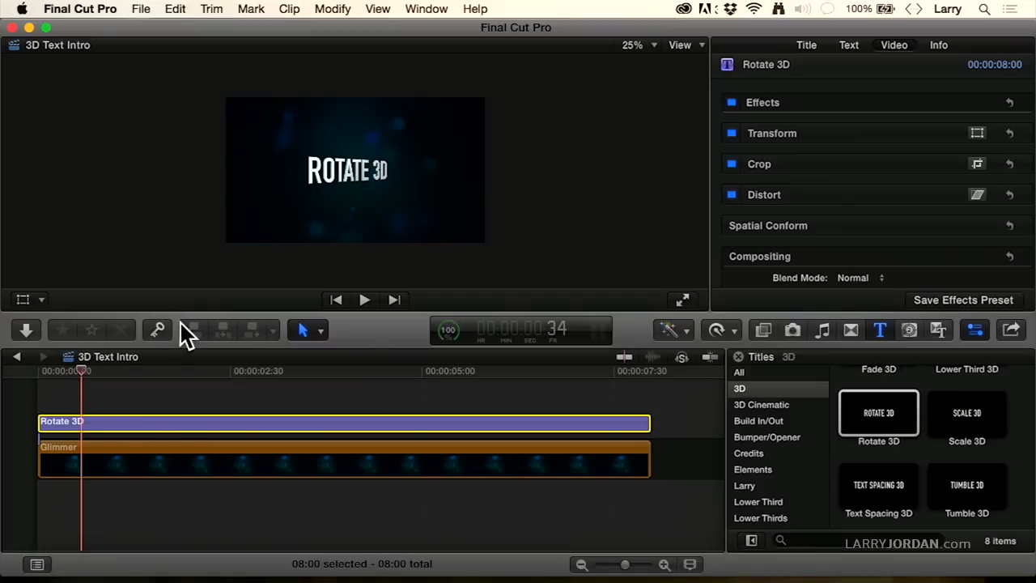
mouse_move(583, 233)
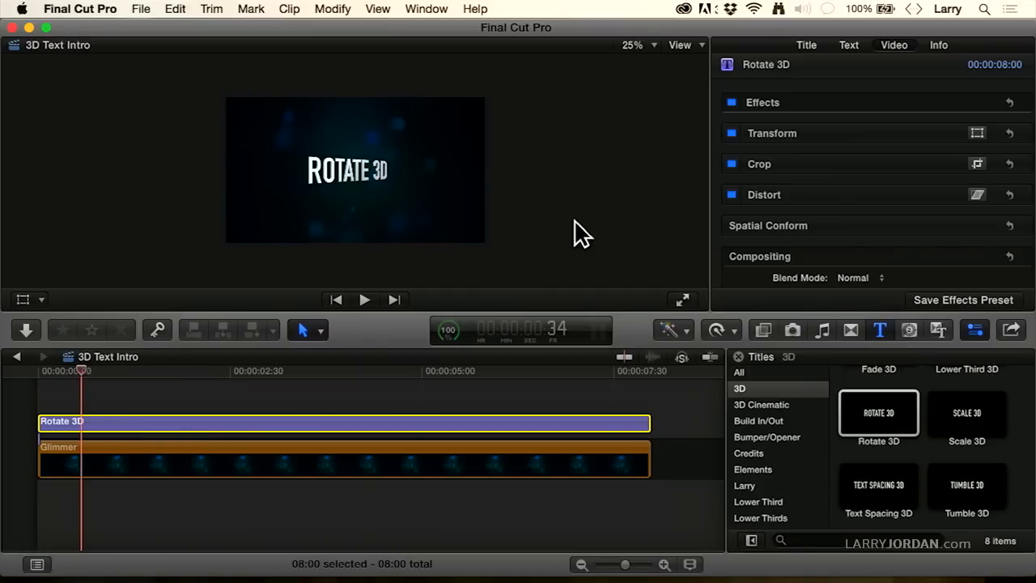
Show the title's Text inspector with the Basic and 3D Text sections collapsed
left_click(848, 44)
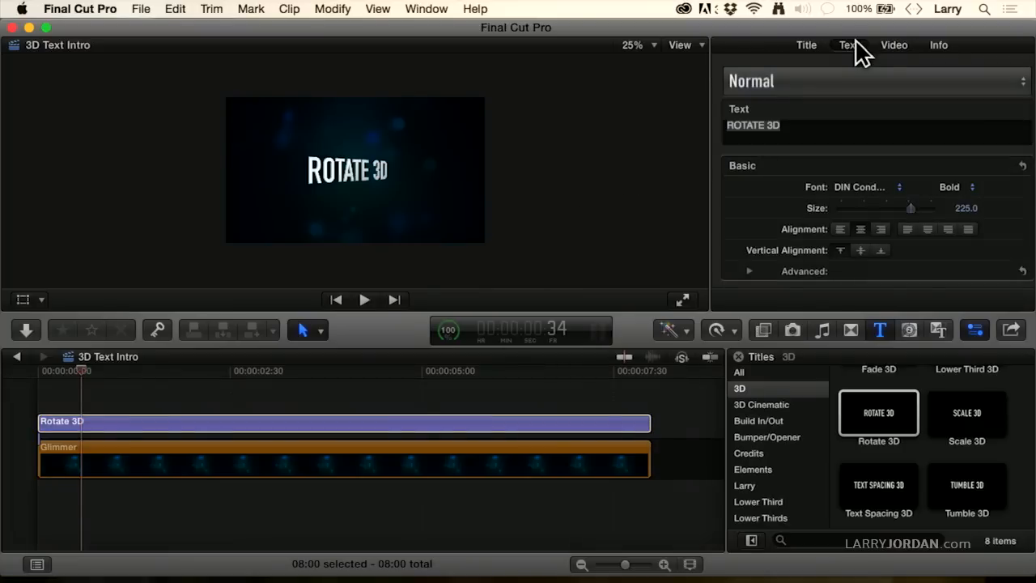
mouse_move(1003, 170)
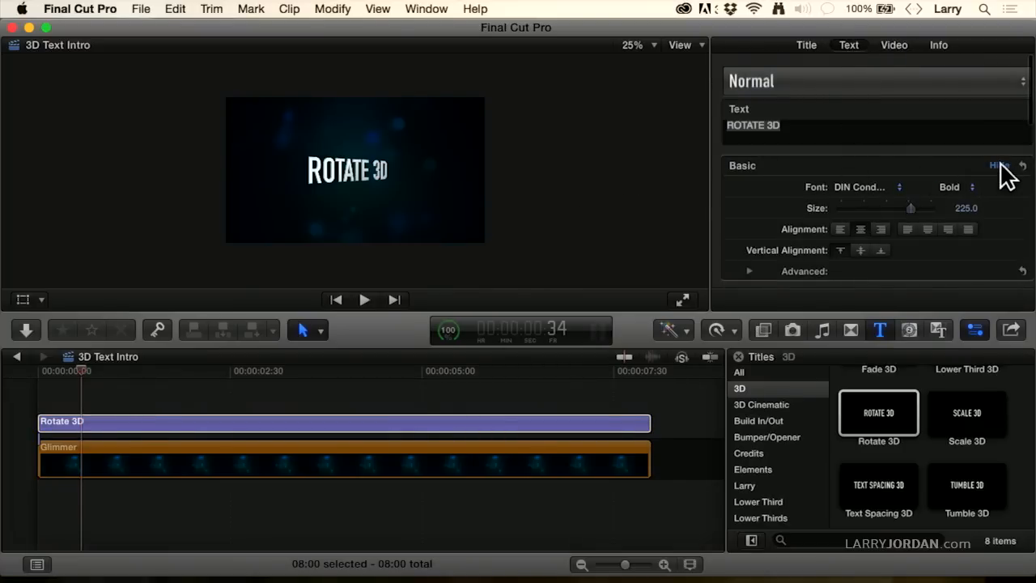
left_click(999, 165)
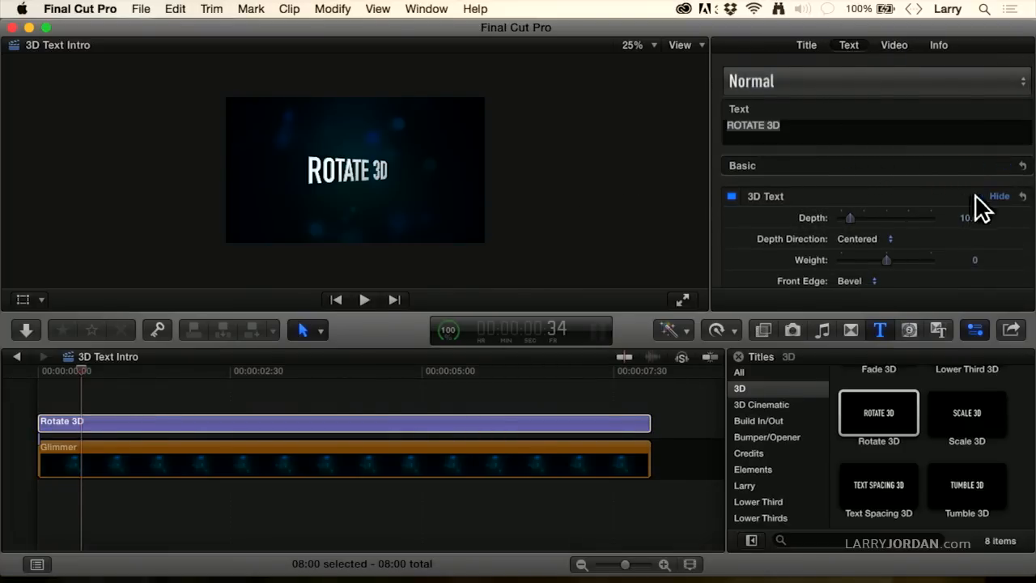
left_click(999, 196)
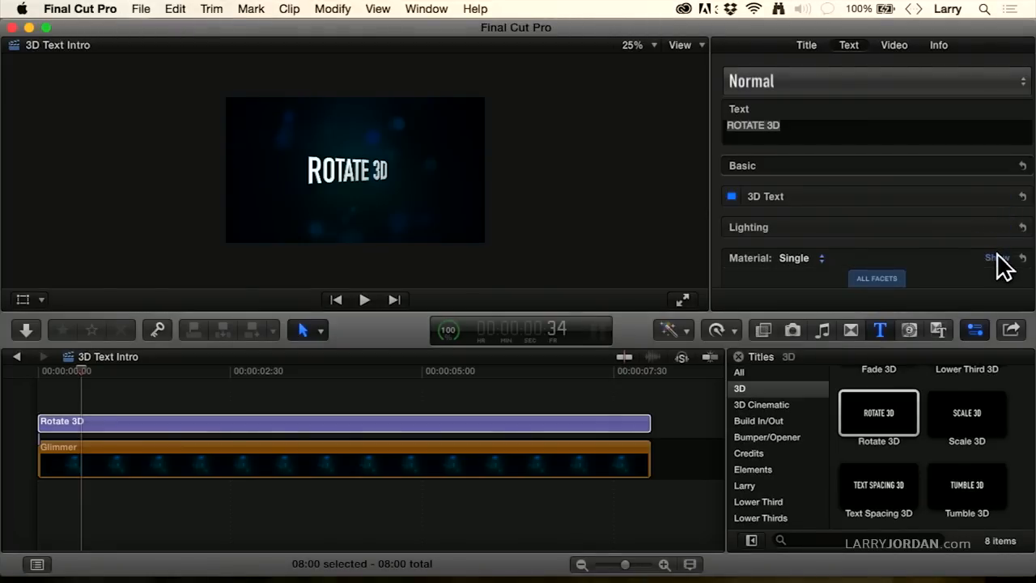
scroll("down", 3)
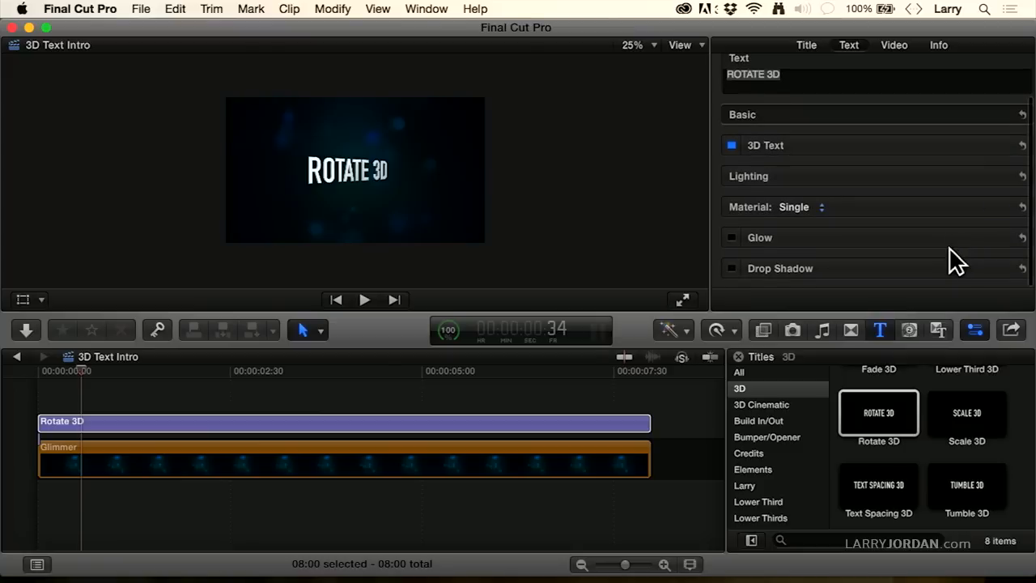
mouse_move(890, 231)
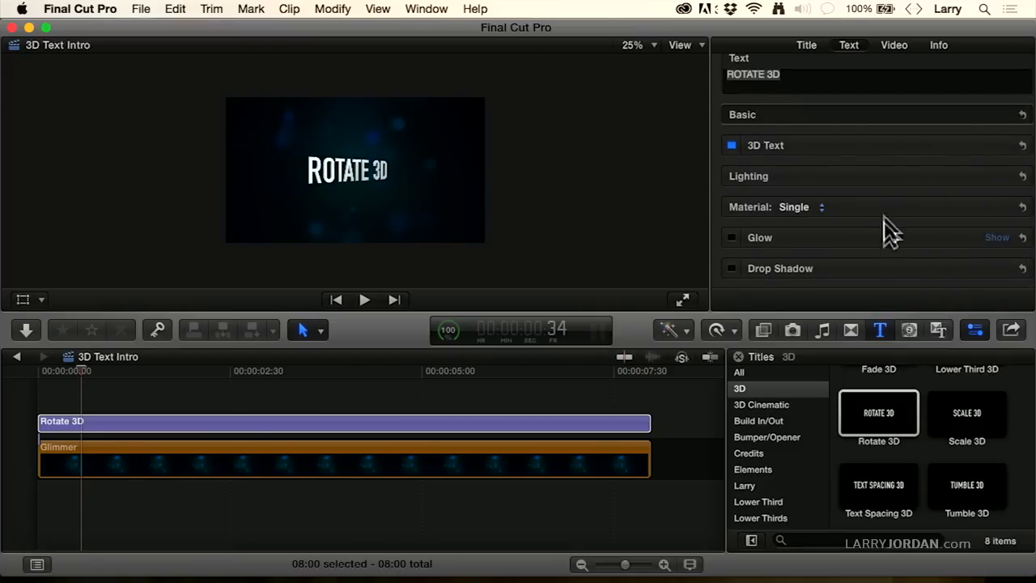
mouse_move(1005, 125)
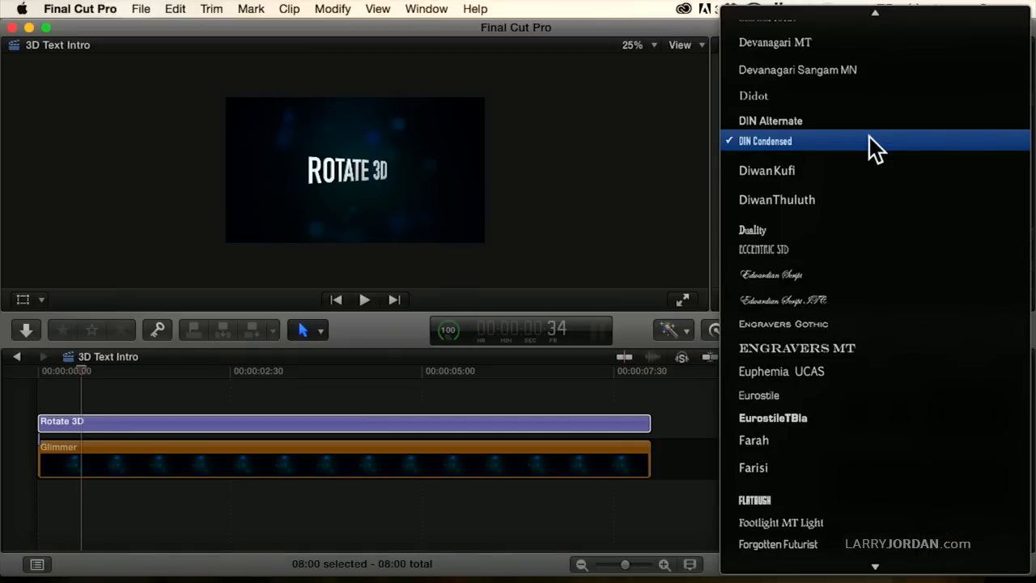
Switch the title font to Cooper Black, briefly expanding then collapsing the Advanced options
scroll("up", 3)
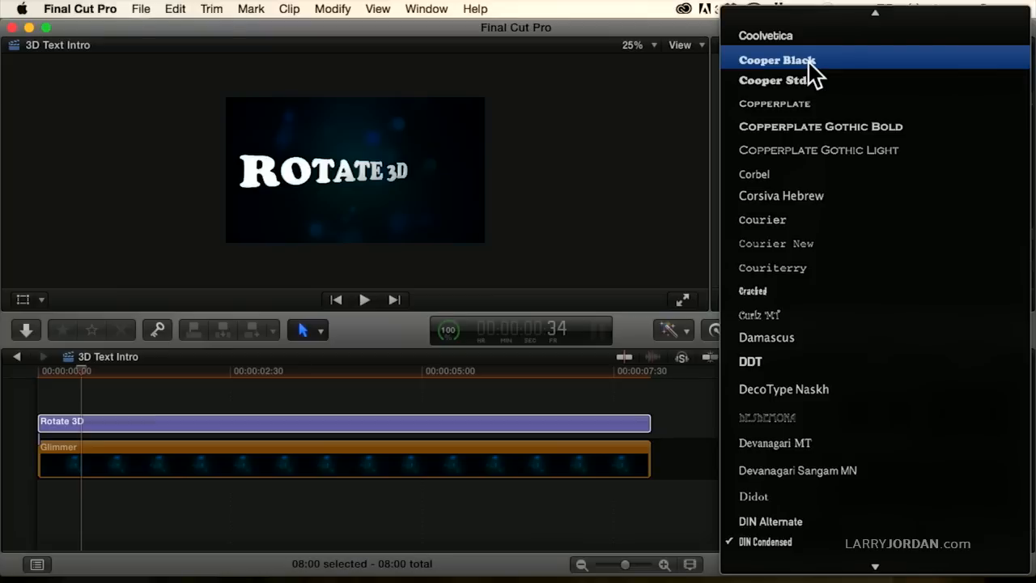
left_click(775, 59)
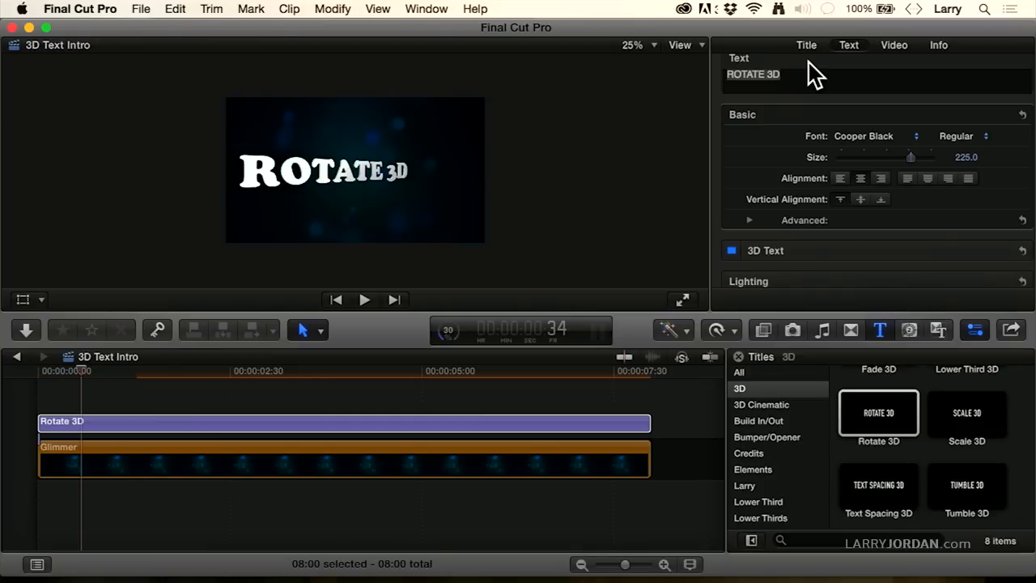
mouse_move(942, 219)
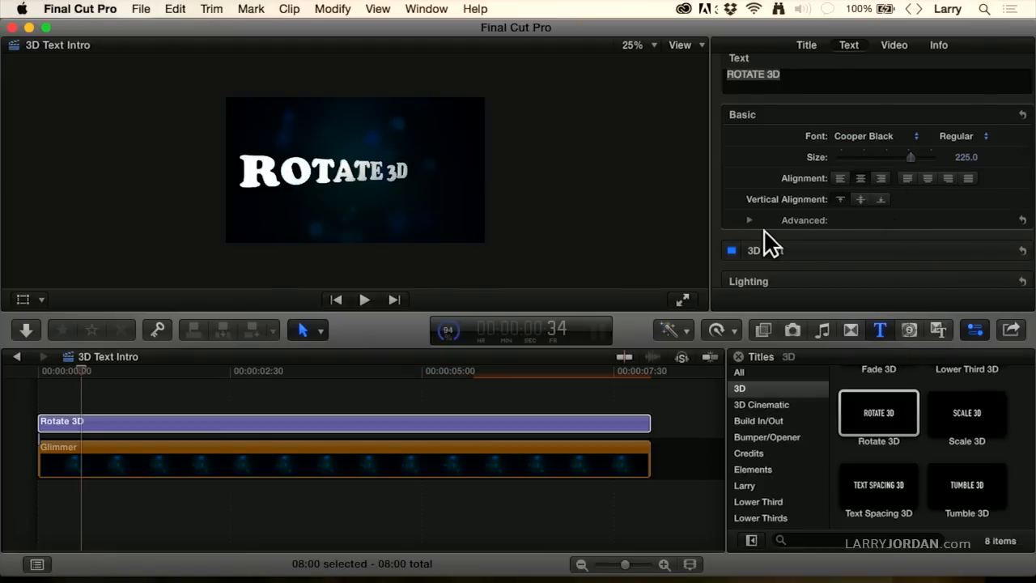
left_click(748, 219)
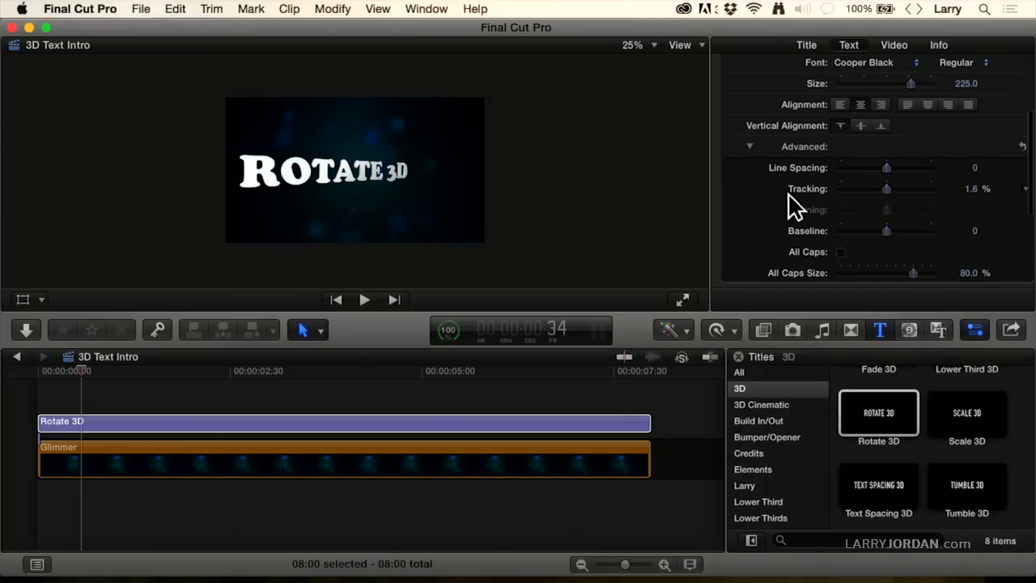
mouse_move(825, 239)
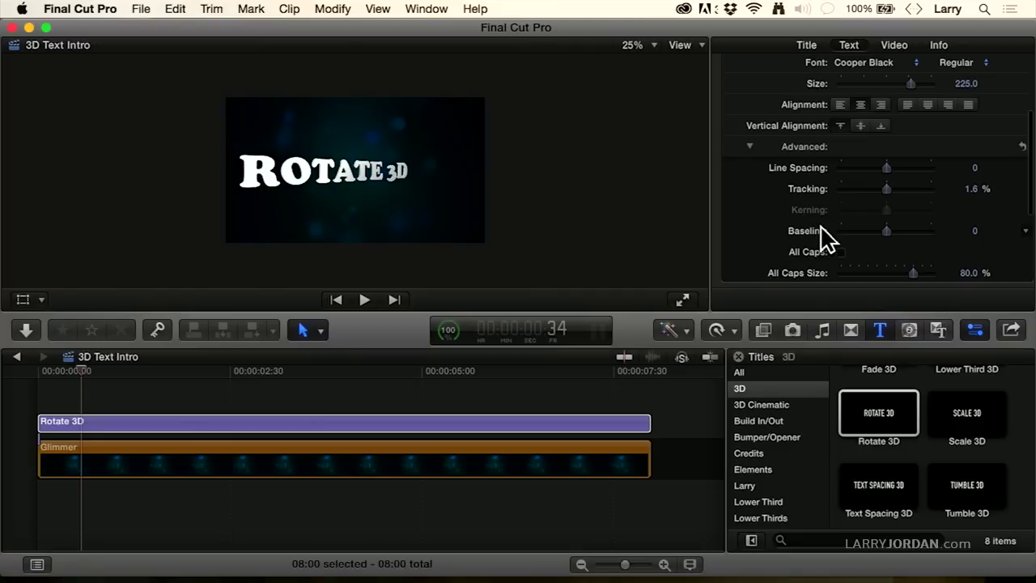
left_click(749, 146)
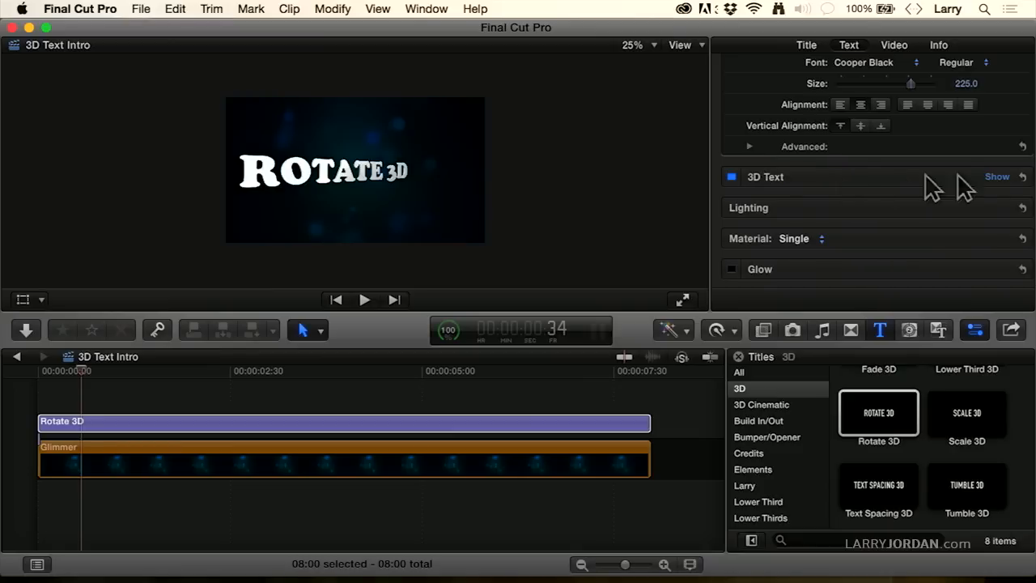
Expand 3D Text and set the extrusion Depth to 59
left_click(996, 176)
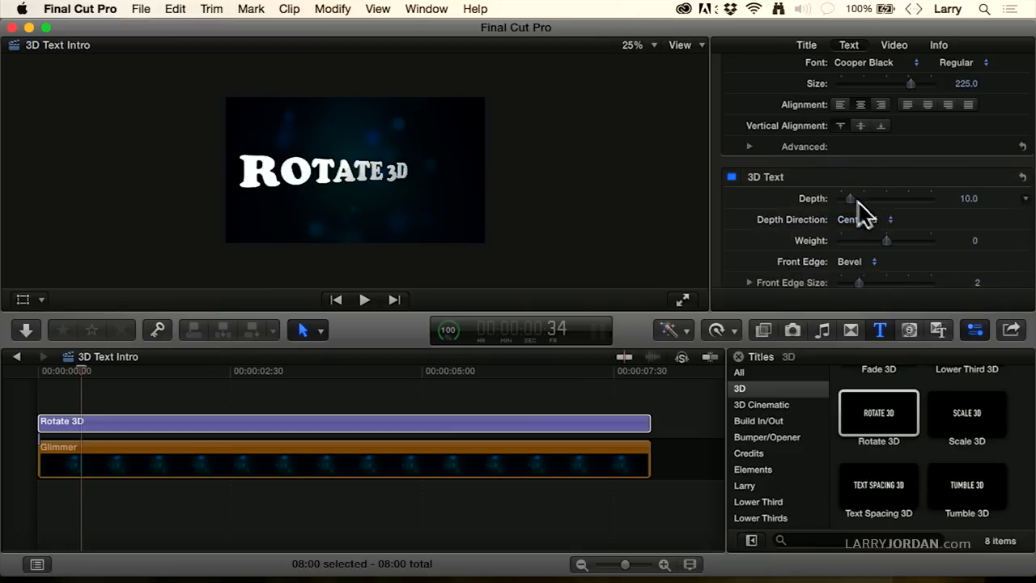
mouse_move(50, 389)
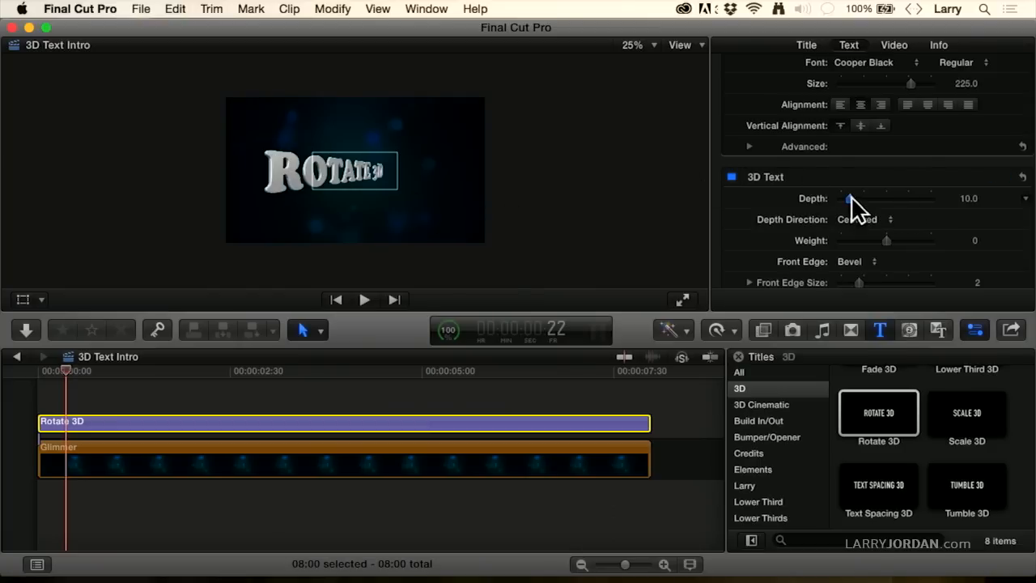
left_click_drag(845, 198, 898, 198)
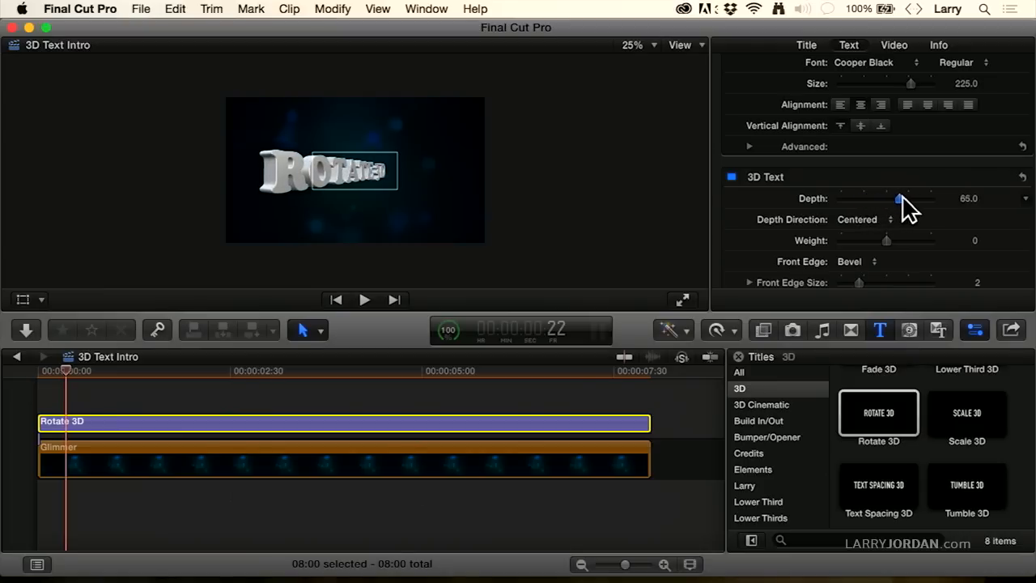
left_click_drag(898, 199, 931, 198)
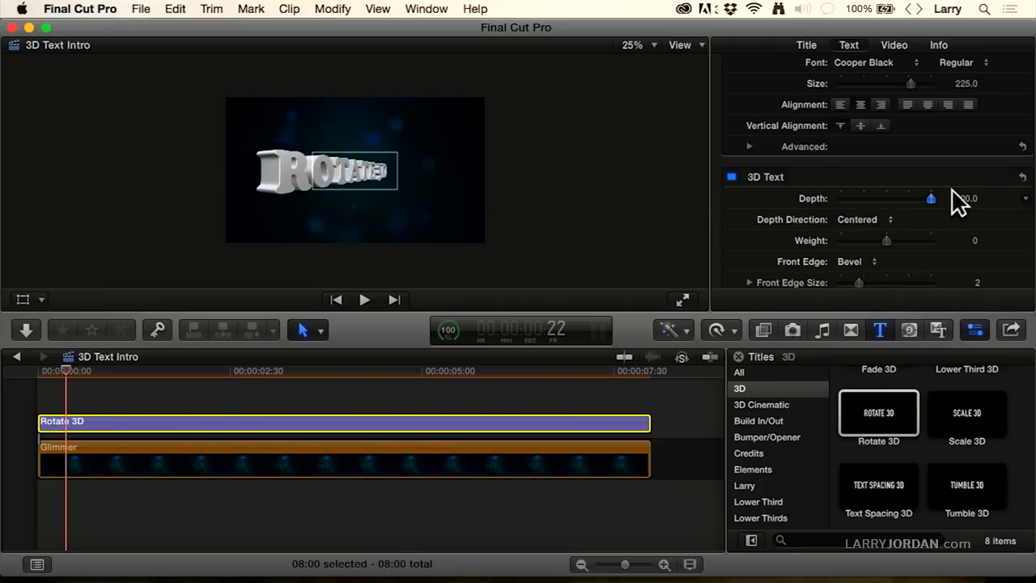
left_click_drag(930, 199, 882, 198)
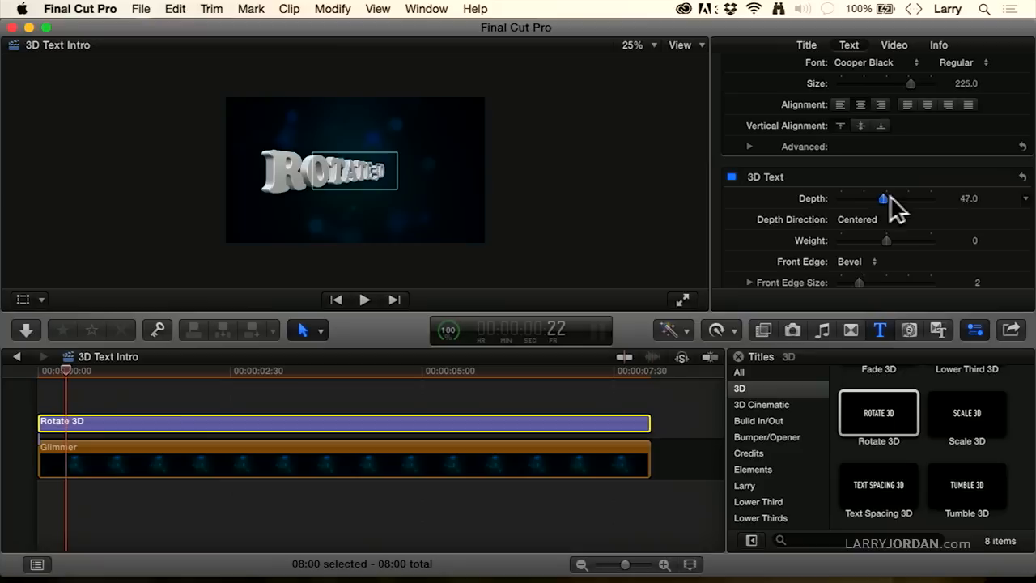
left_click_drag(882, 199, 929, 198)
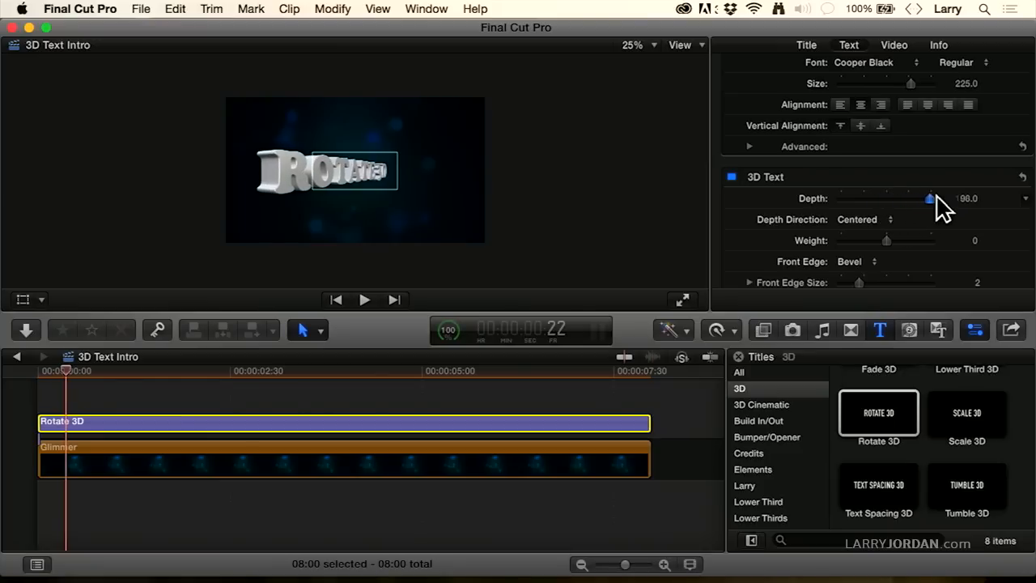
left_click_drag(929, 198, 892, 198)
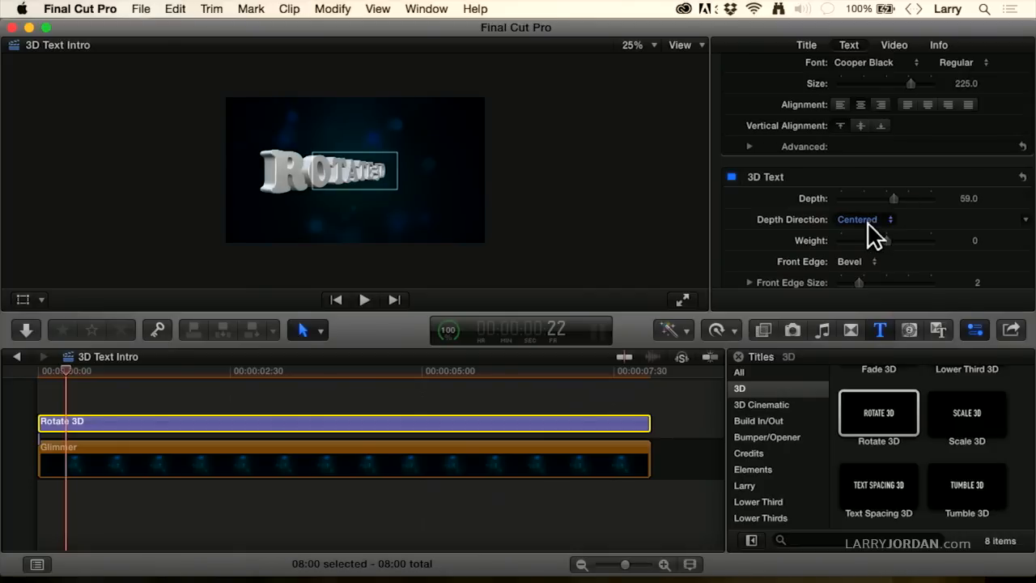
Keep Depth Direction Centered, scrub to the full title, and collapse the Basic section
left_click(864, 219)
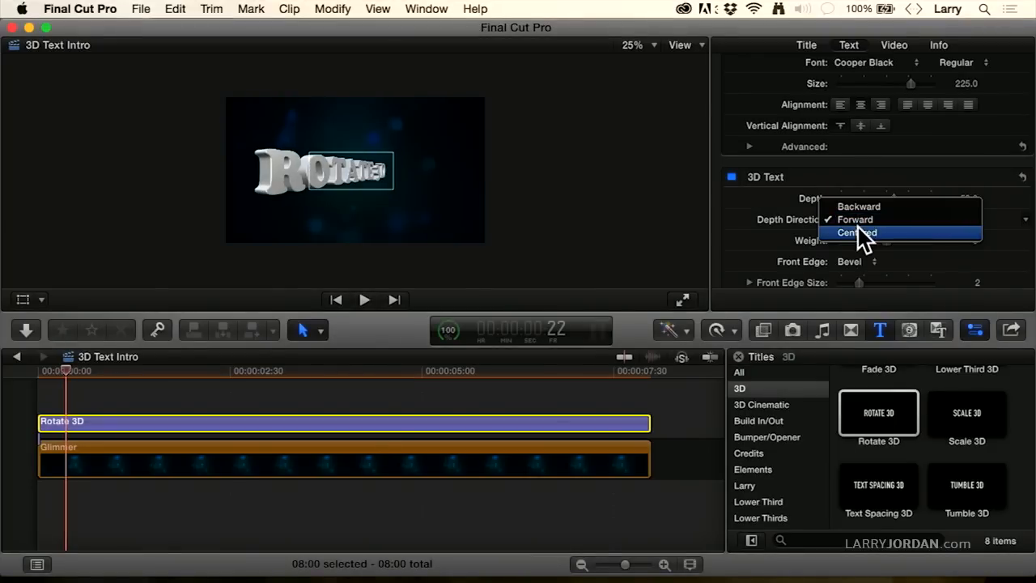
left_click(856, 232)
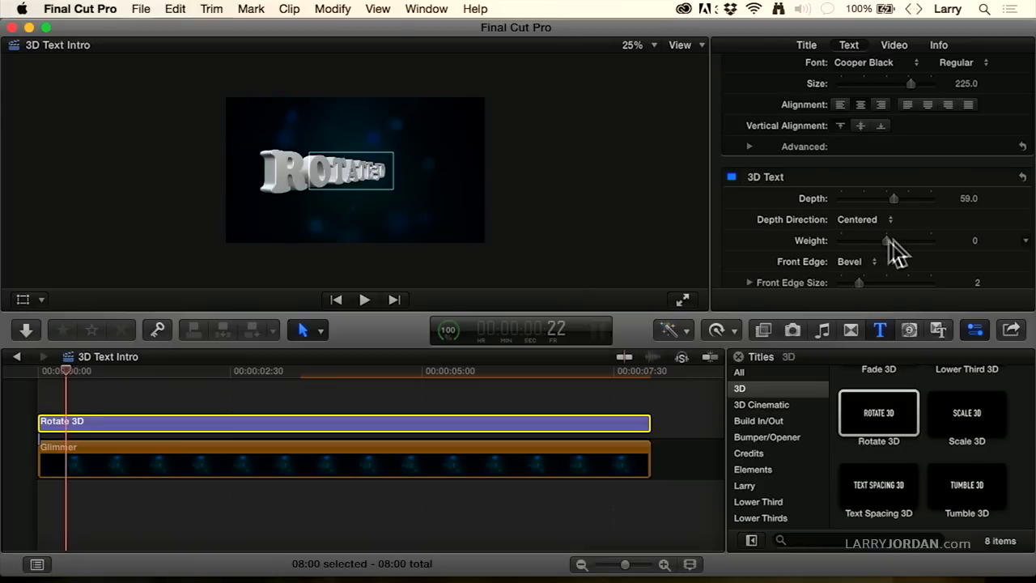
mouse_move(740, 206)
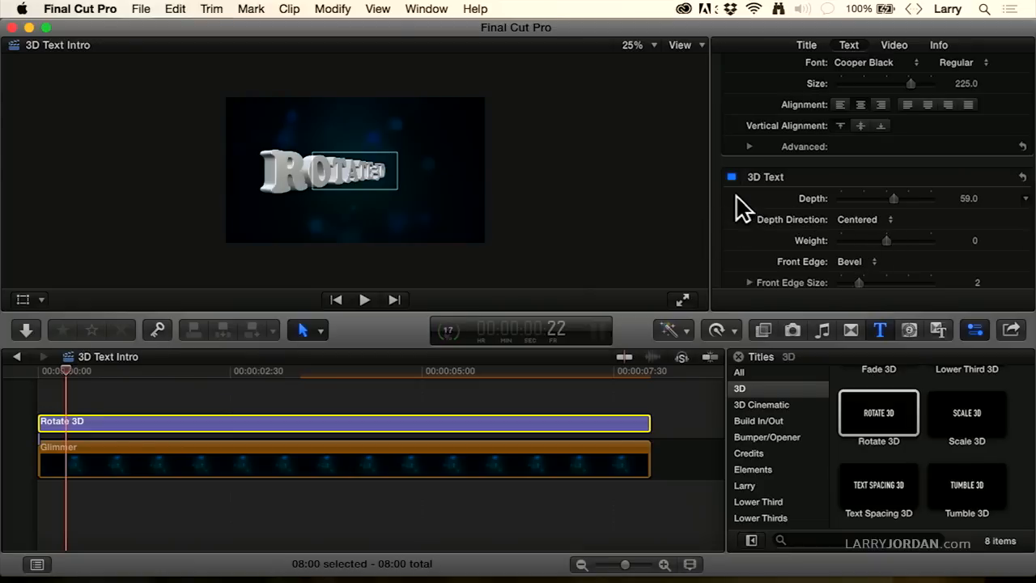
scroll("down", 3)
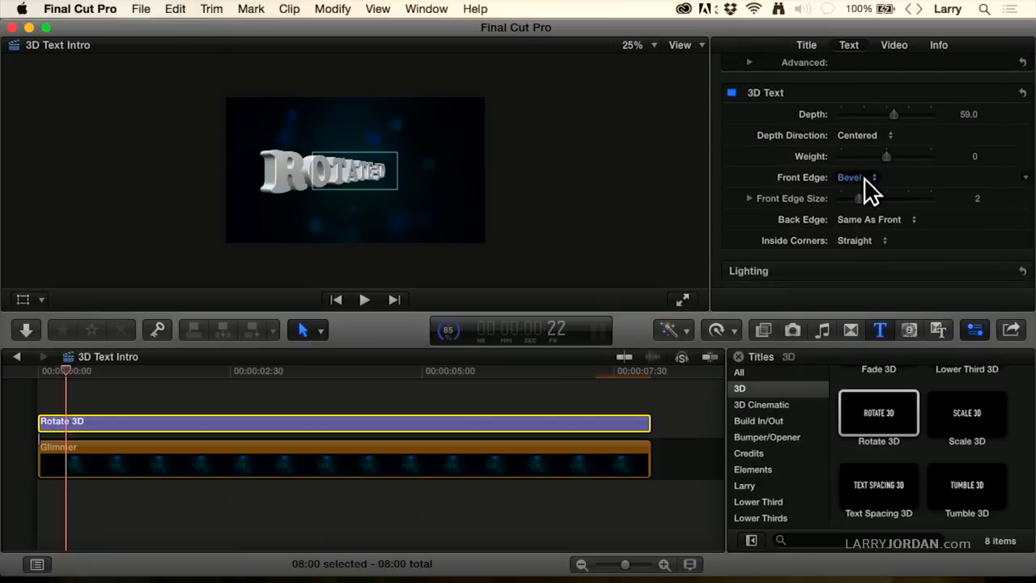
mouse_move(786, 188)
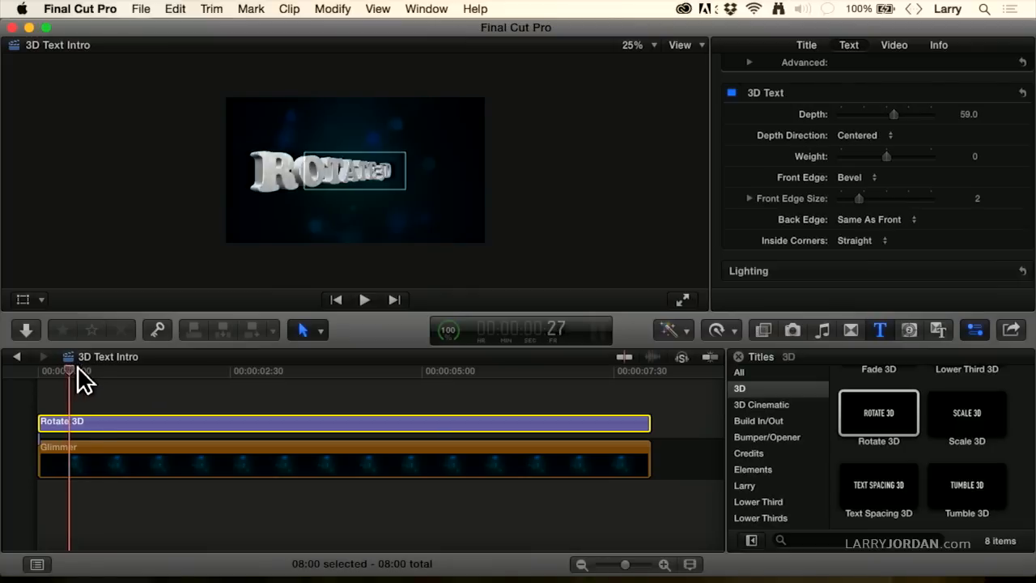
left_click_drag(69, 370, 154, 371)
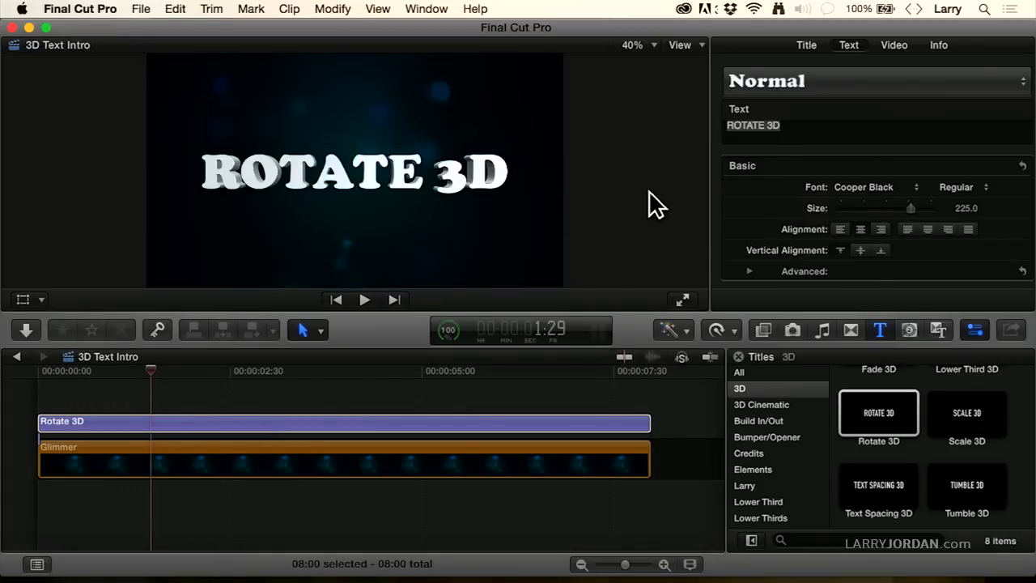
scroll("down", 3)
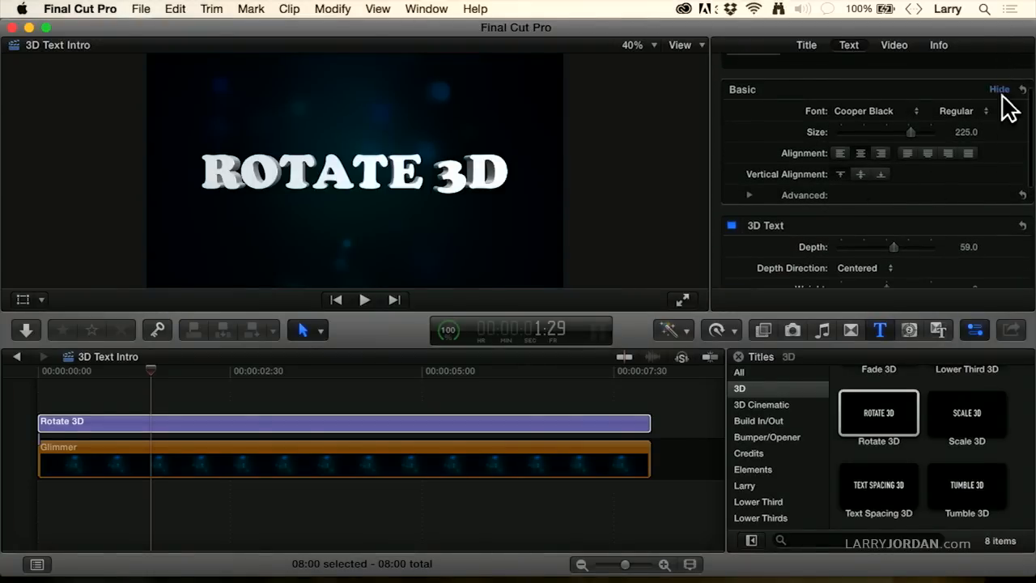
left_click(999, 89)
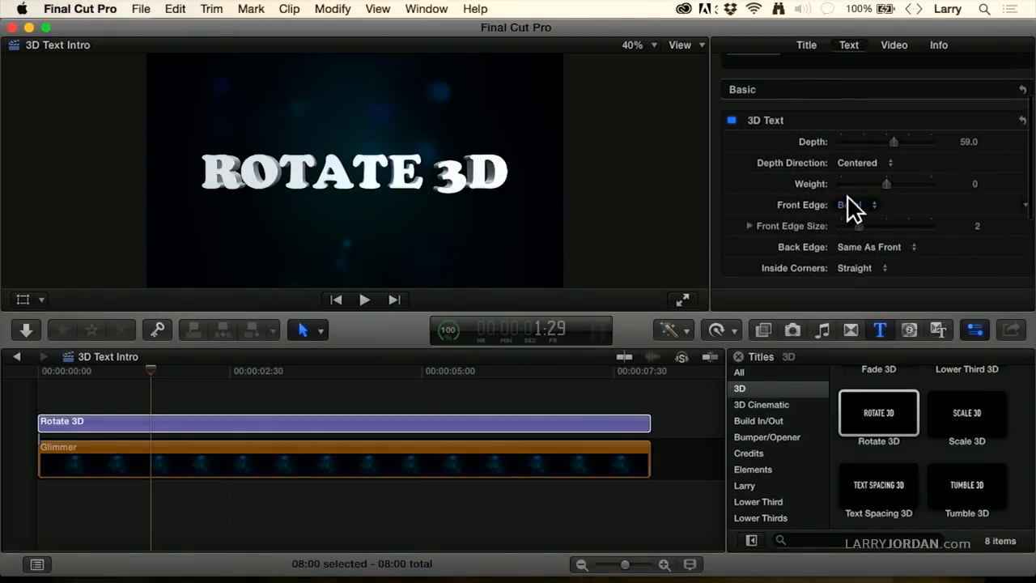
left_click(866, 204)
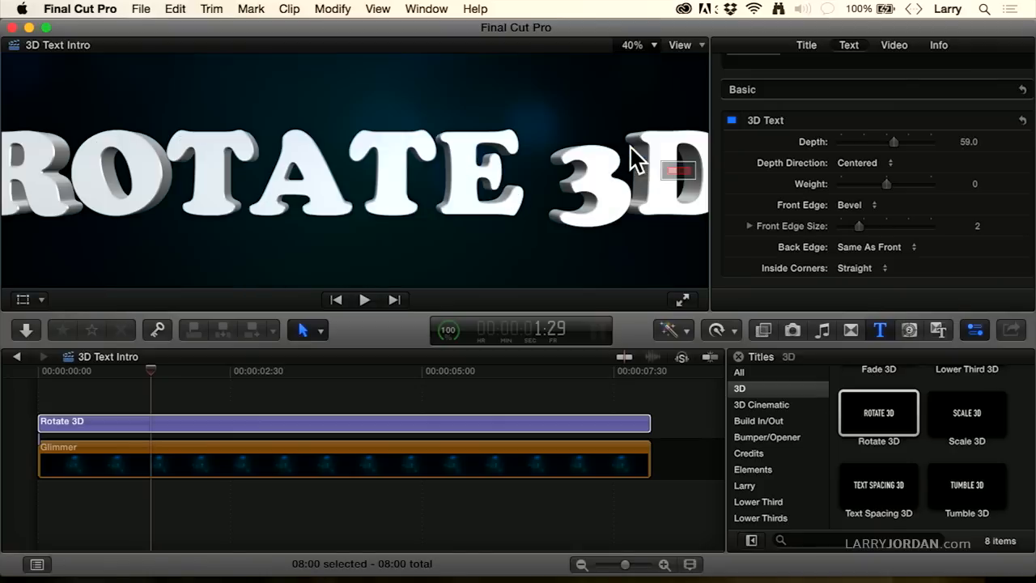
Try Square and Double Round front edge shapes on the letters
left_click(631, 45)
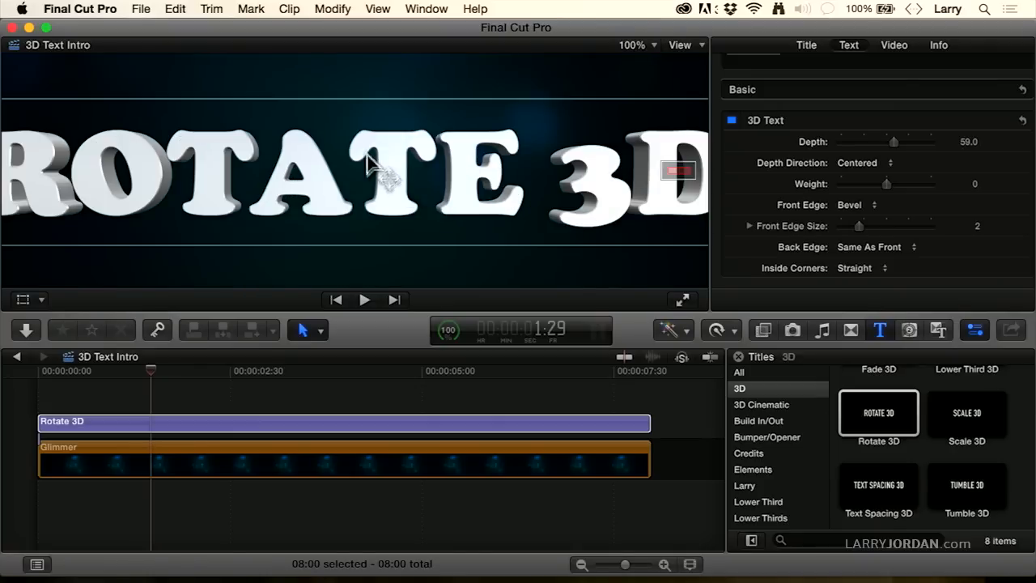
left_click(860, 204)
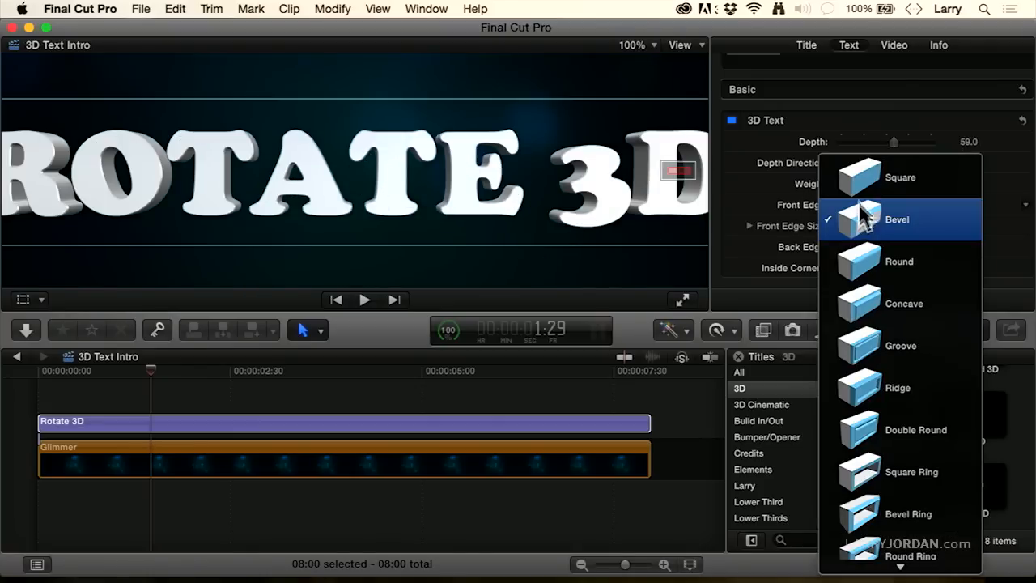
left_click(900, 177)
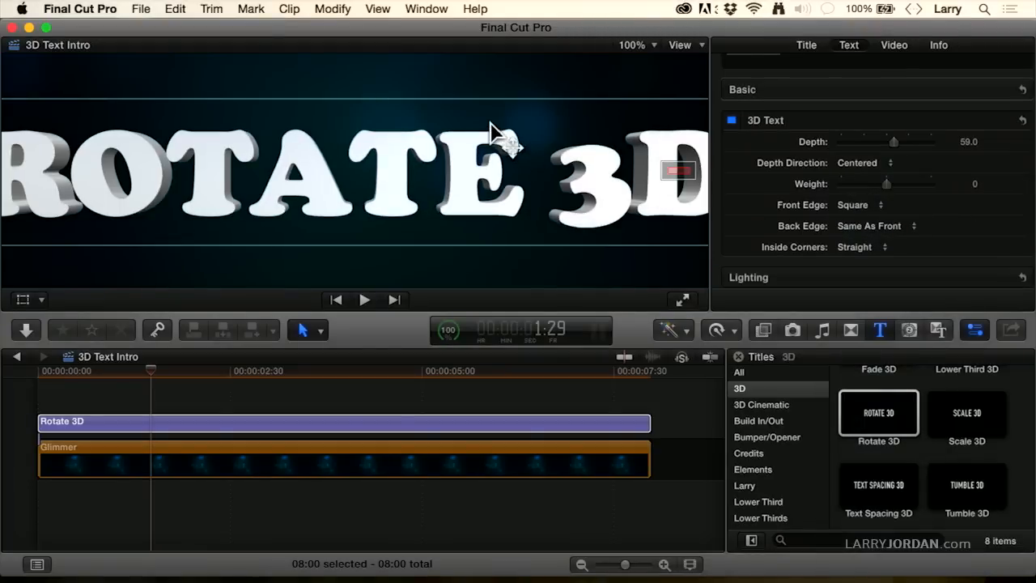
mouse_move(874, 210)
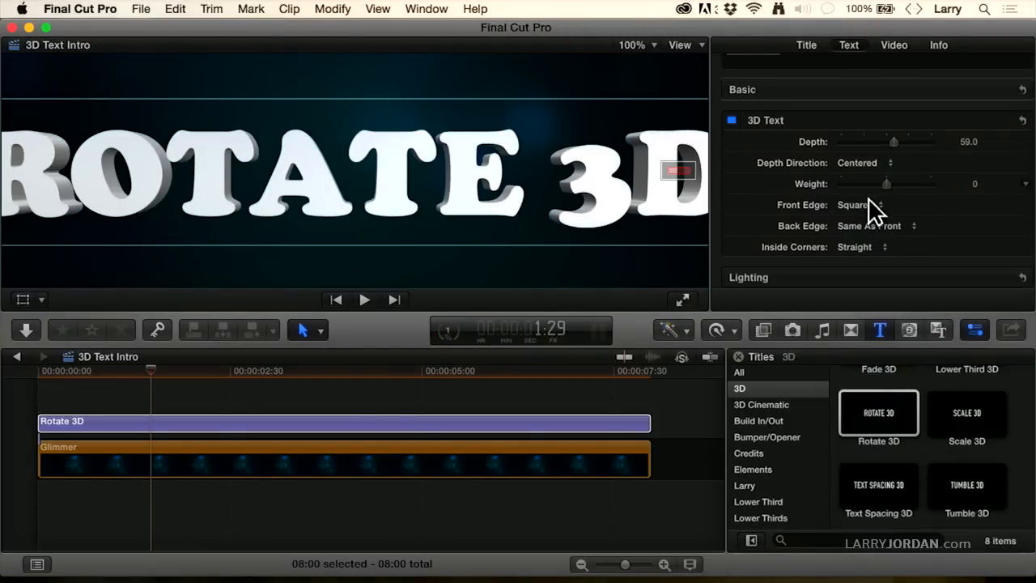
left_click(882, 204)
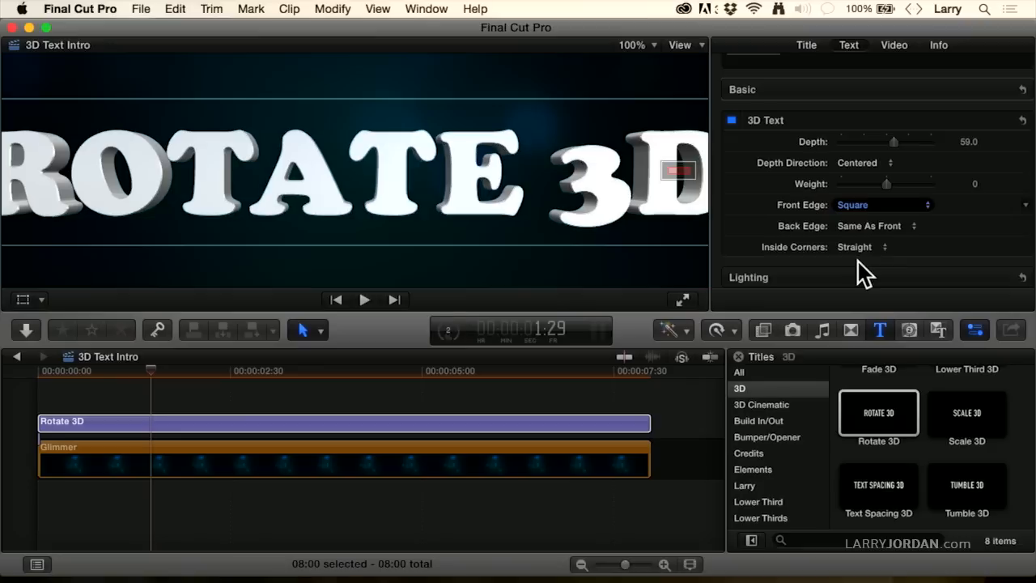
left_click(878, 204)
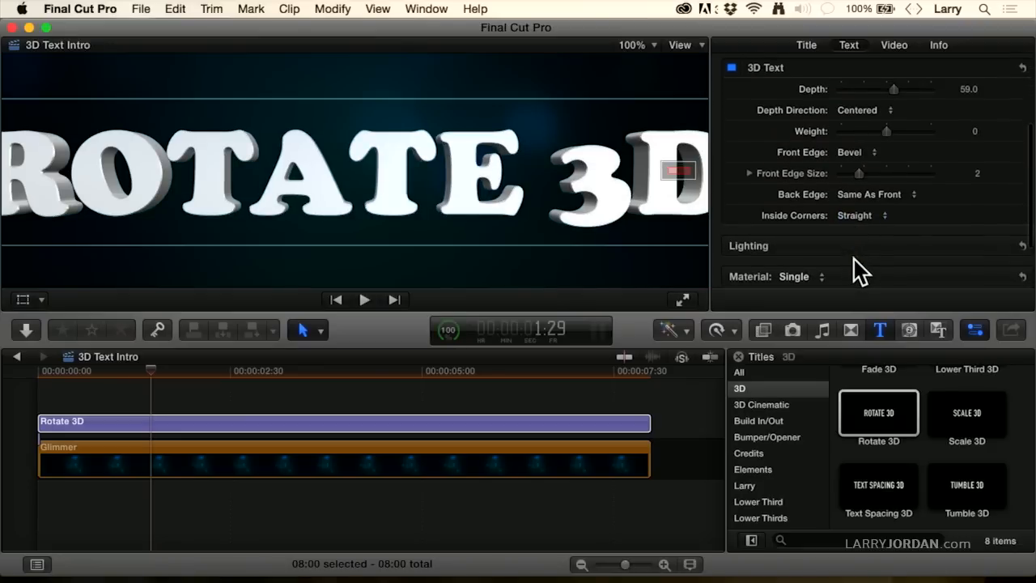
left_click(854, 152)
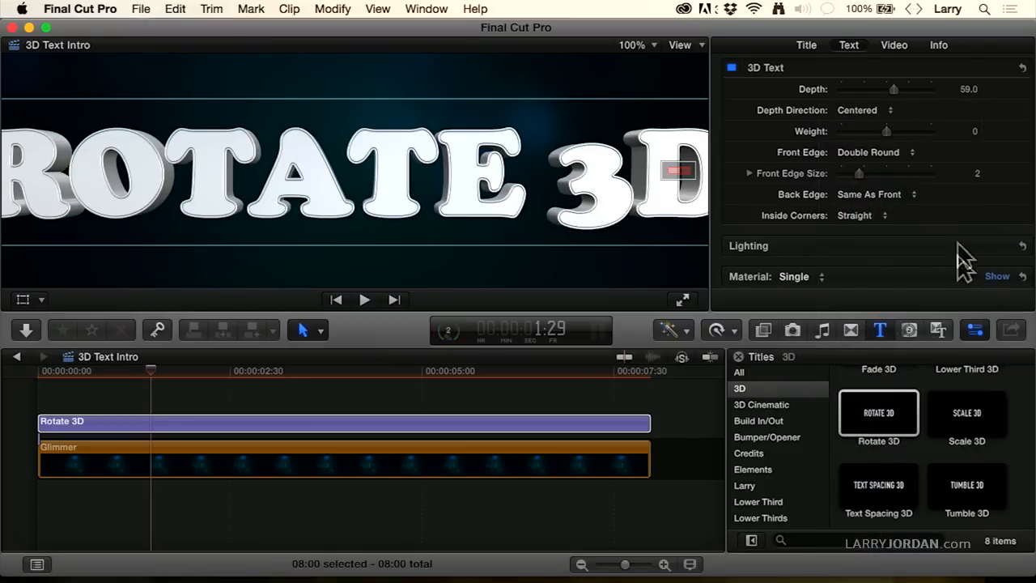
Try Bevel Ring and Round Ring front edges, then settle on Bevel
left_click(876, 152)
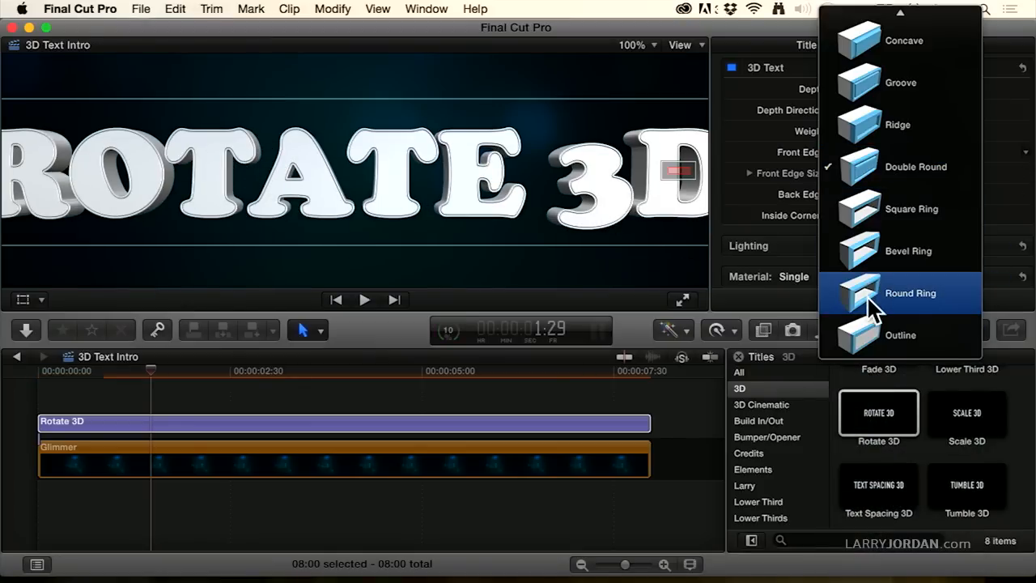
left_click(908, 250)
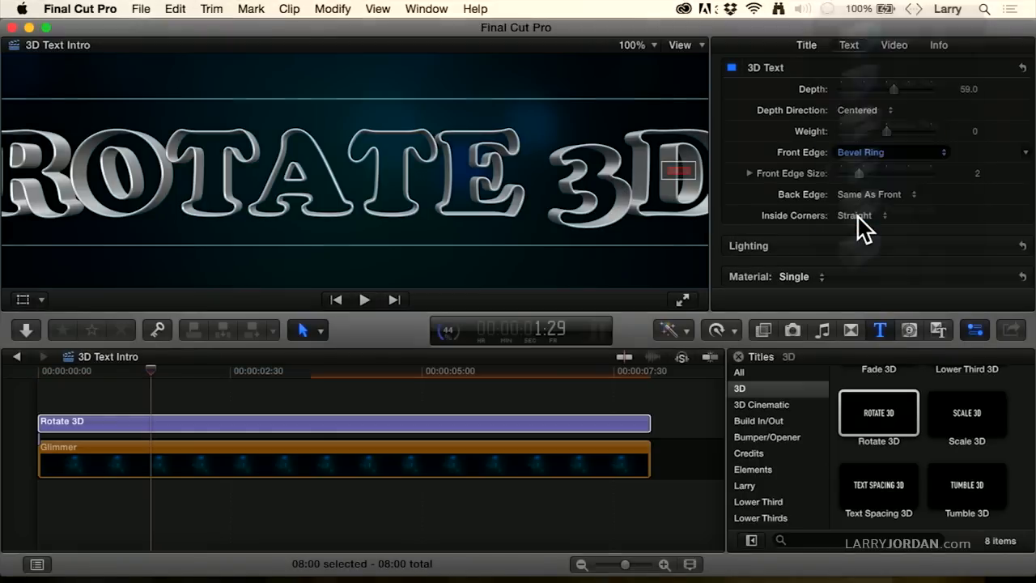
left_click(890, 152)
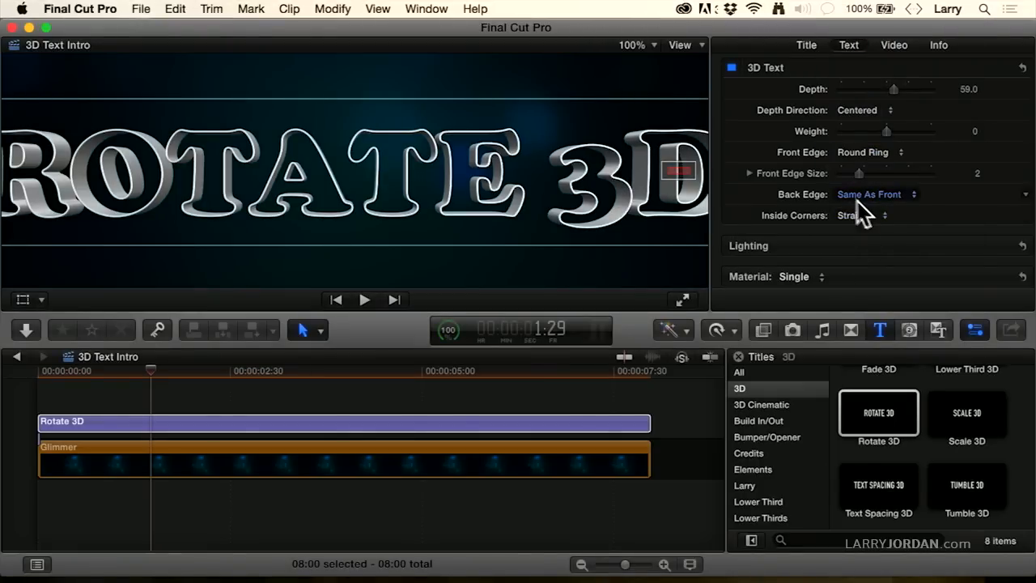
mouse_move(890, 161)
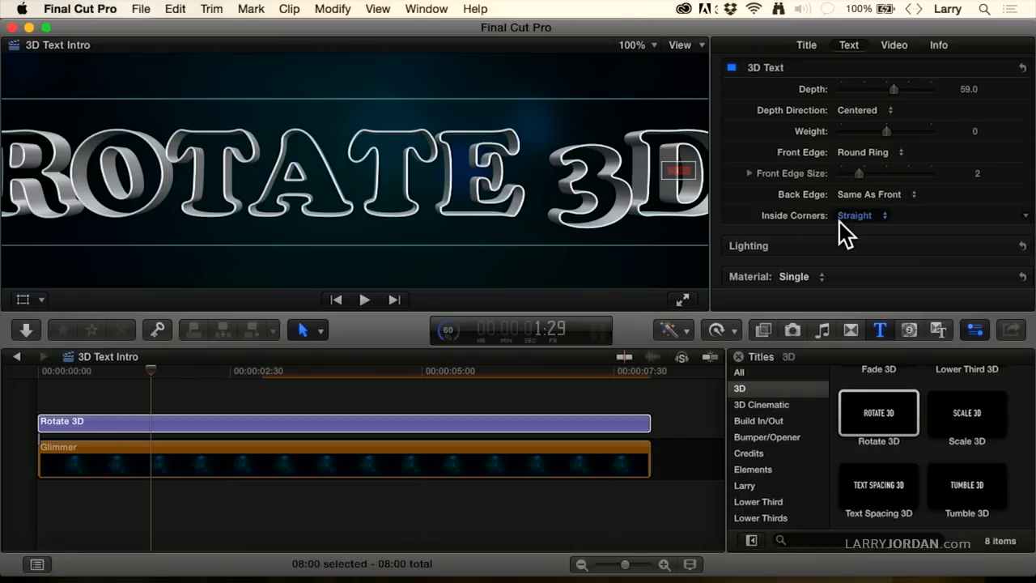
left_click(862, 152)
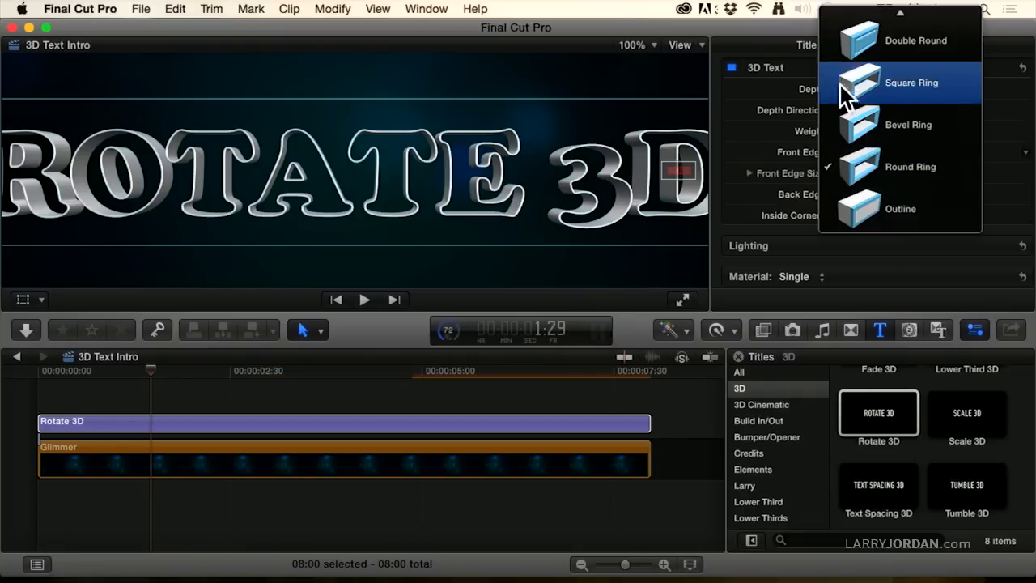
scroll("up", 3)
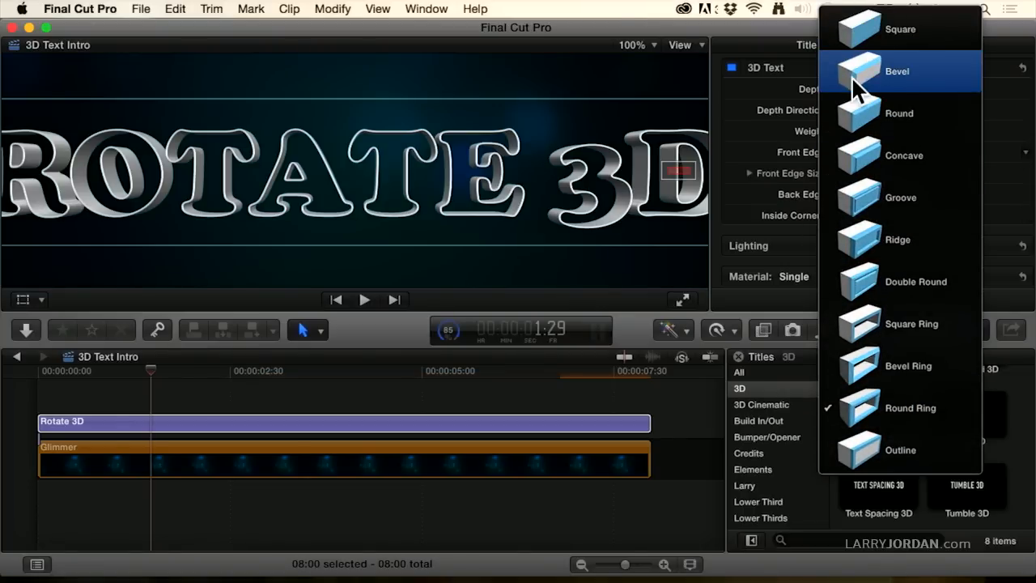
left_click(896, 71)
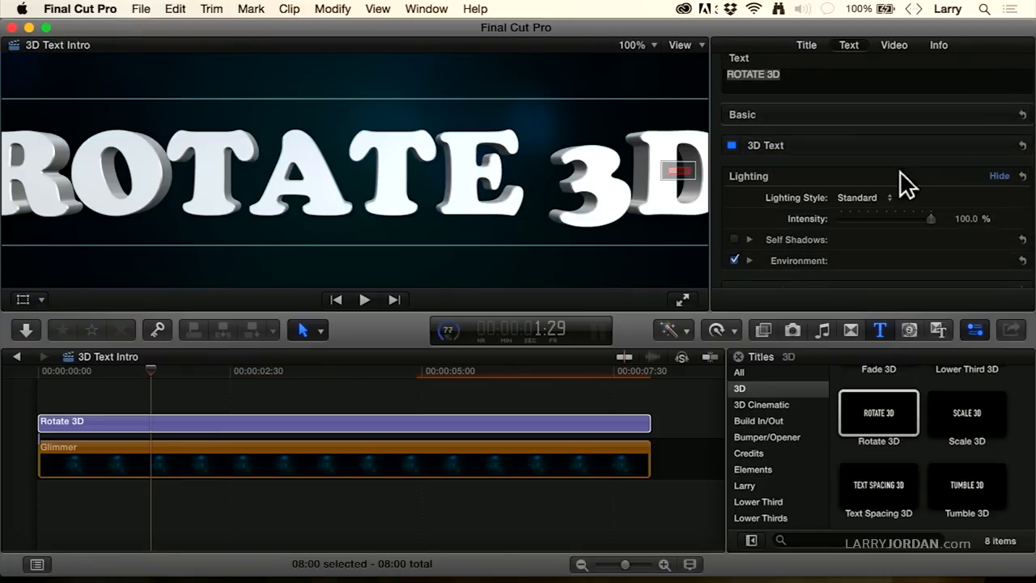
Try Above, Below and Drama Top Left lighting styles, then apply Medium Left
left_click(862, 197)
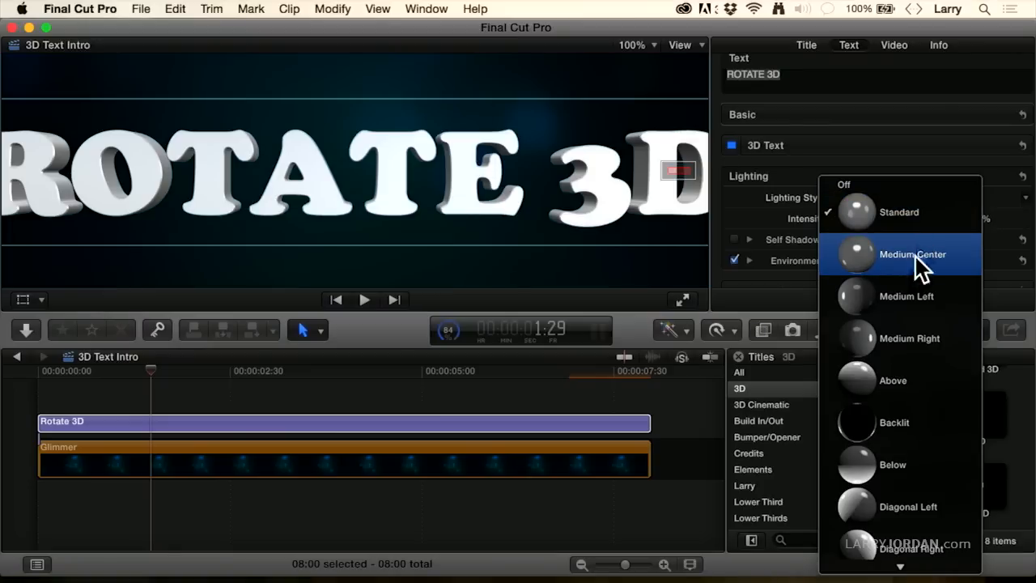
left_click(892, 380)
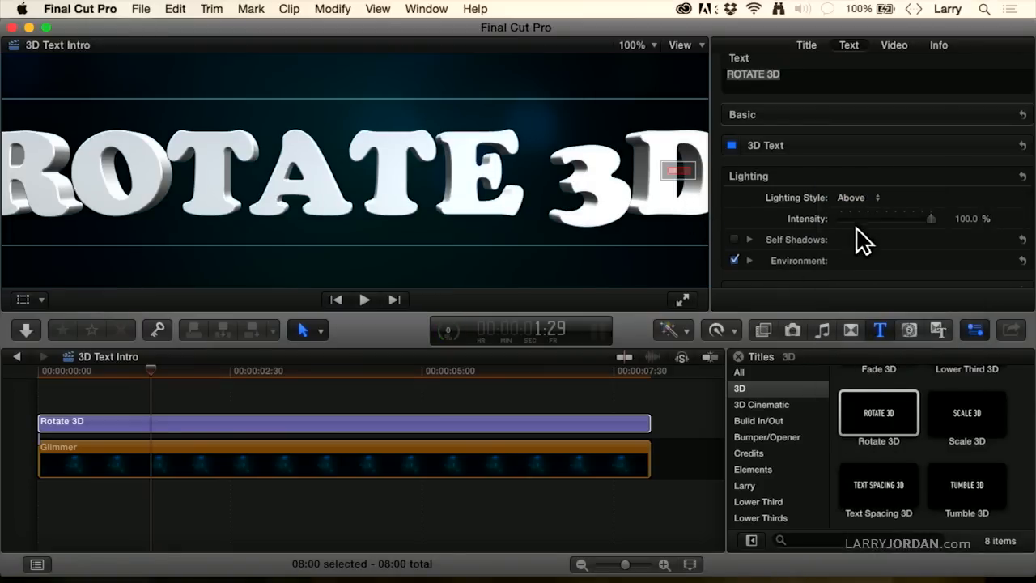
left_click(872, 197)
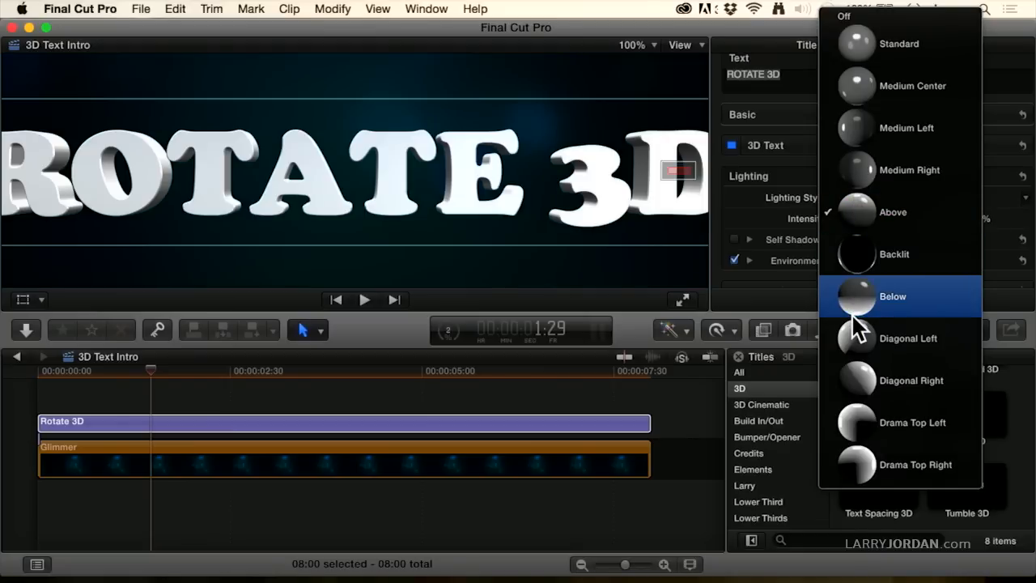
left_click(892, 296)
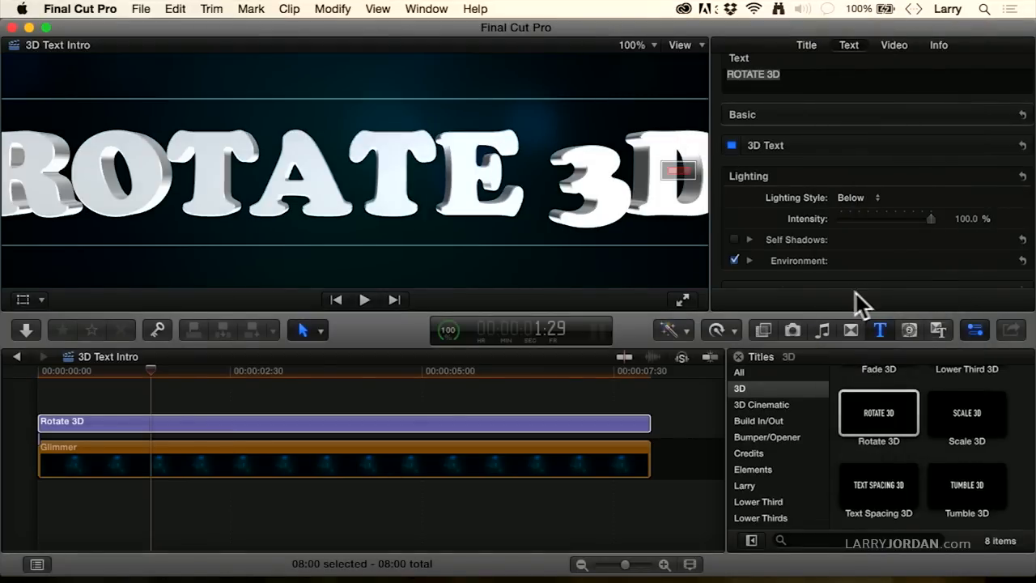
left_click(861, 197)
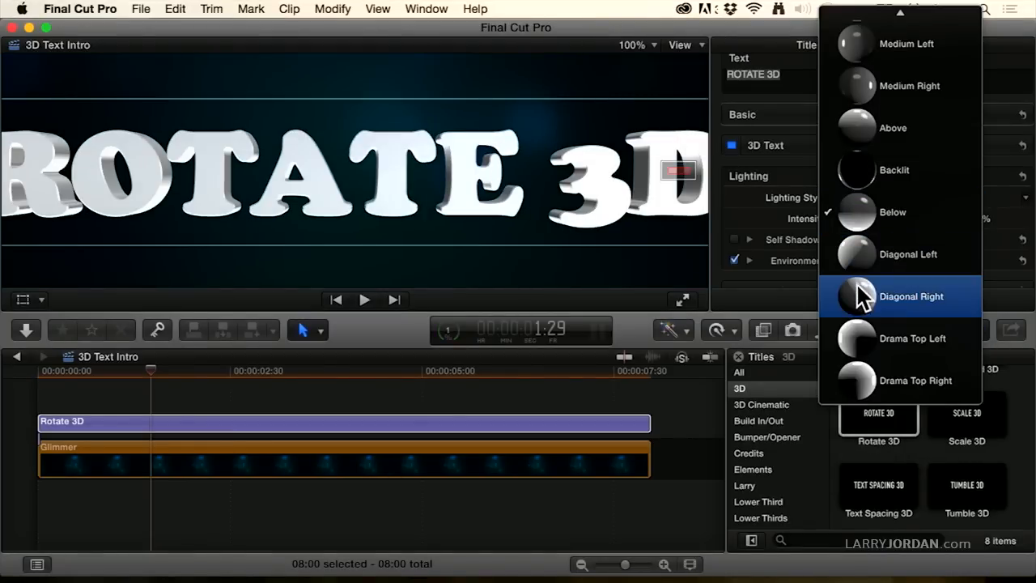
left_click(912, 339)
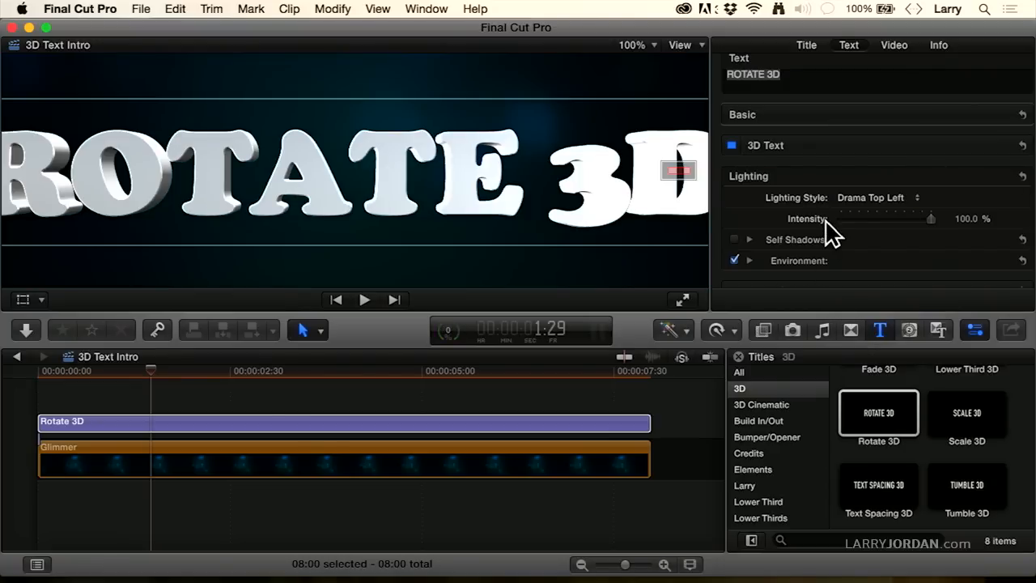
left_click(878, 196)
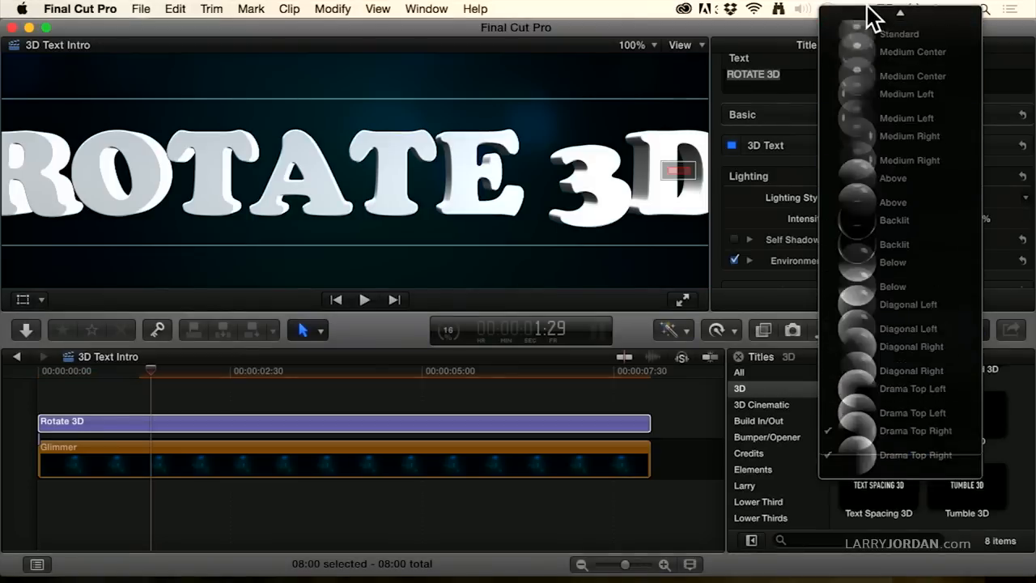
scroll("up", 3)
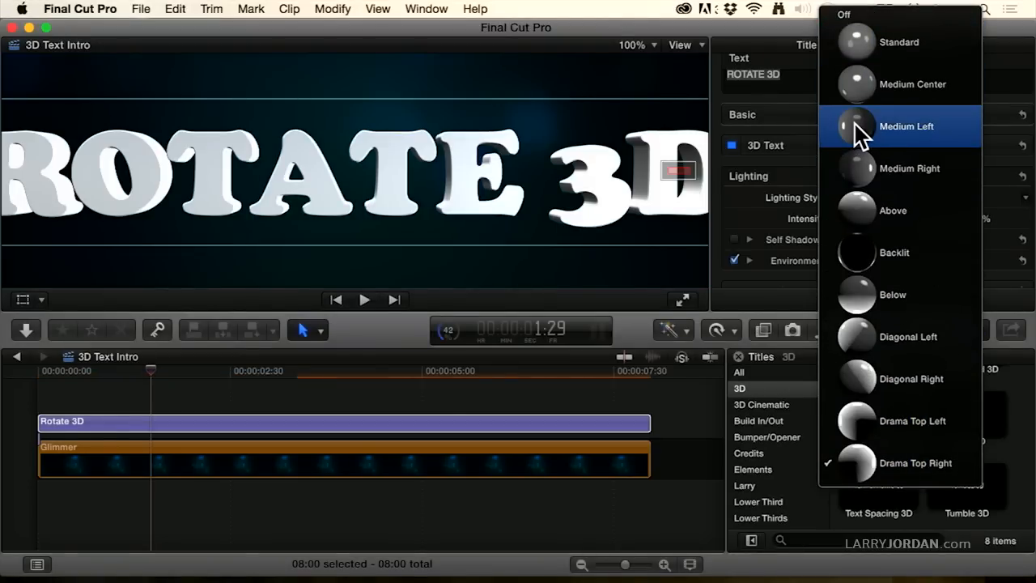
left_click(905, 127)
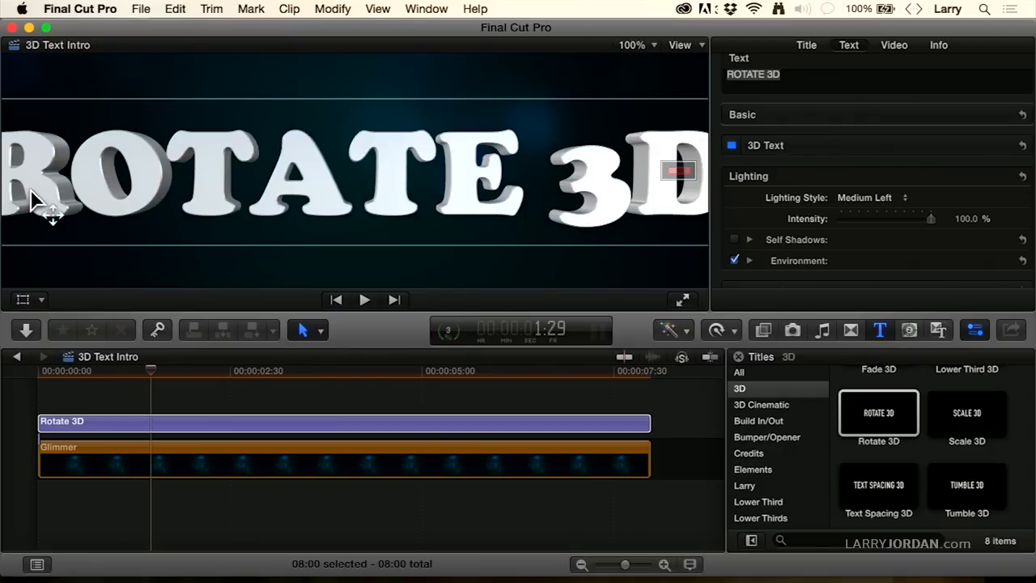
mouse_move(178, 202)
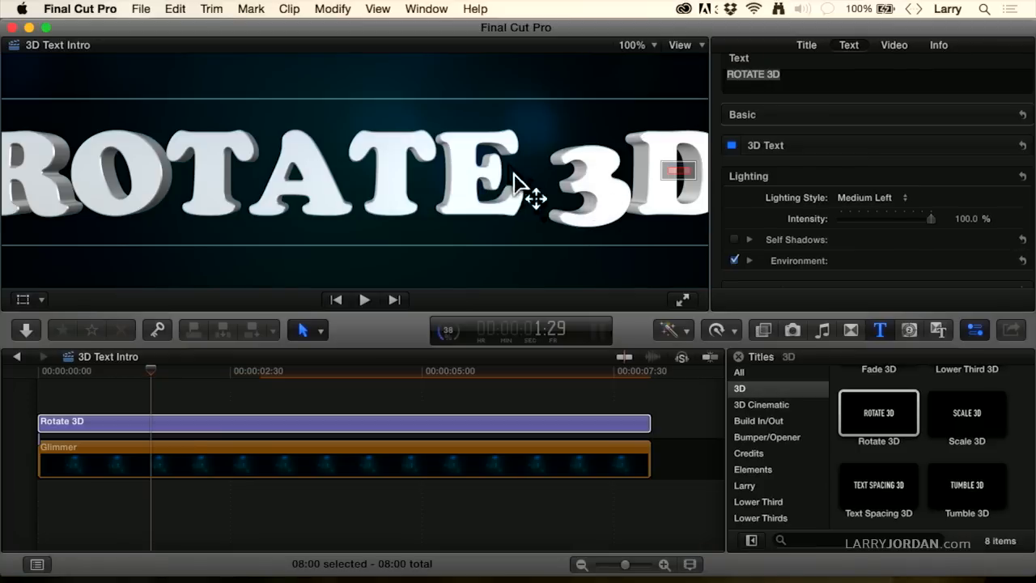
mouse_move(939, 227)
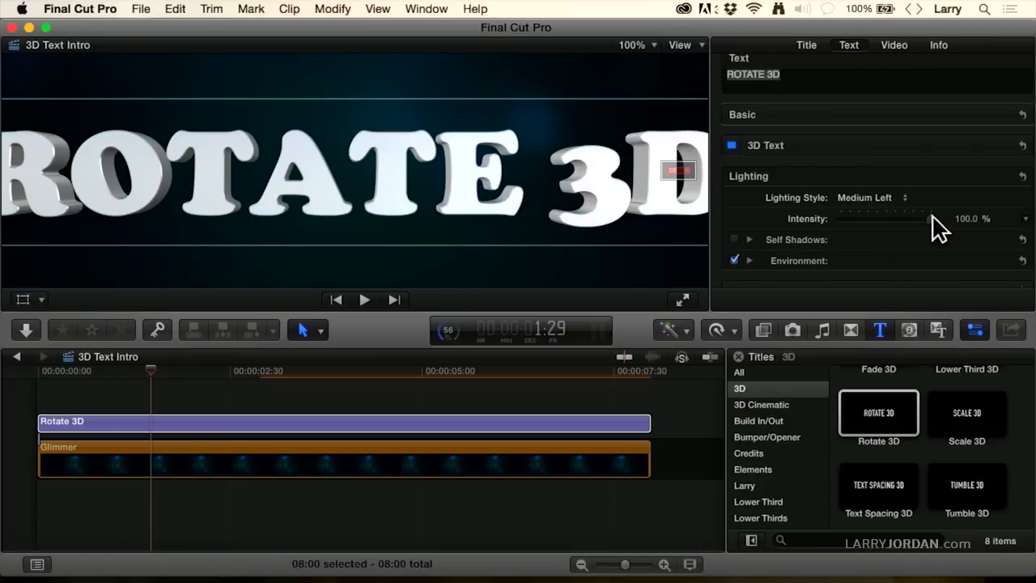
Expand Environment lighting and compare Colorful, Spot Lights and Woods environment types
scroll("down", 3)
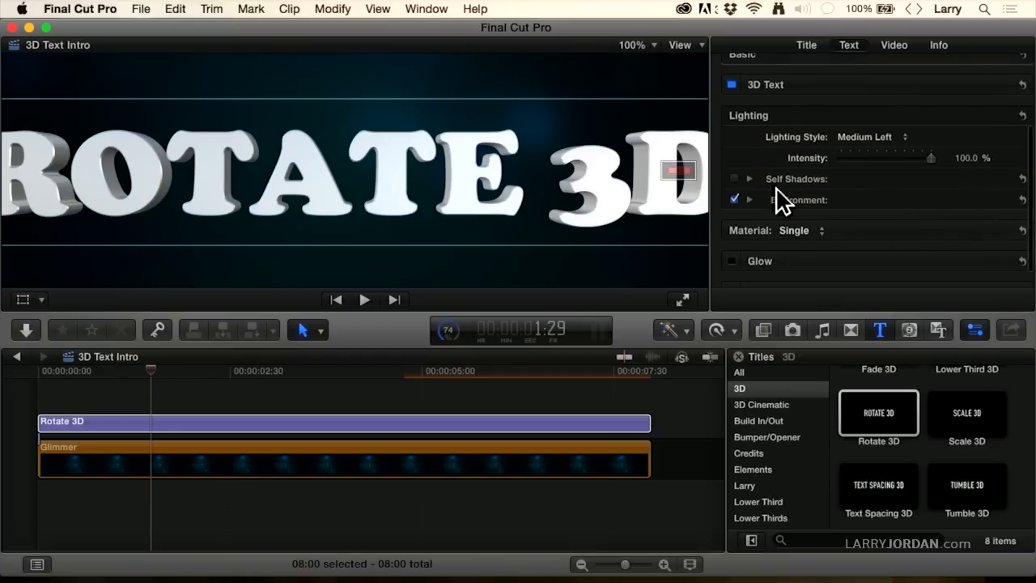
left_click(748, 200)
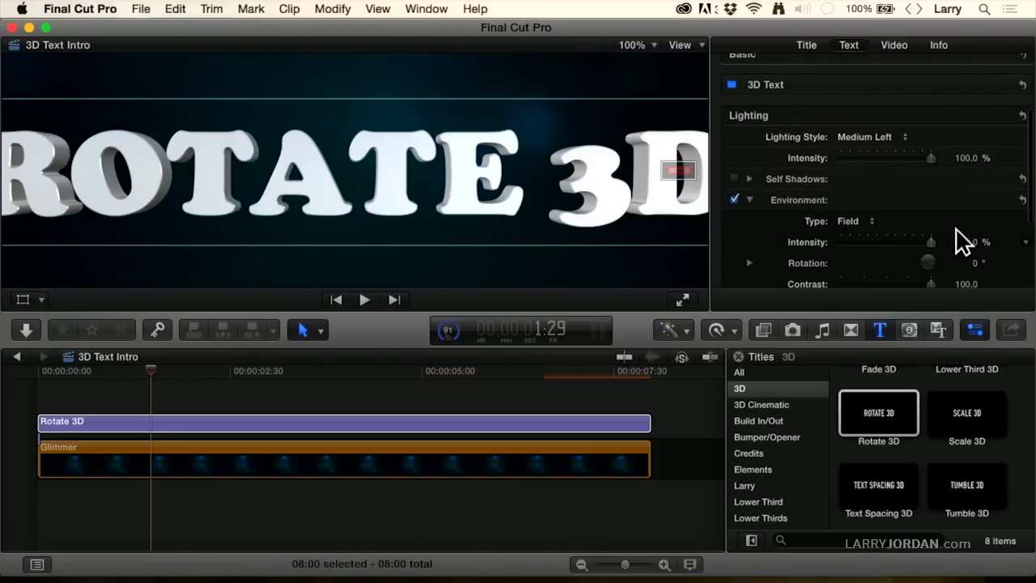
left_click(858, 221)
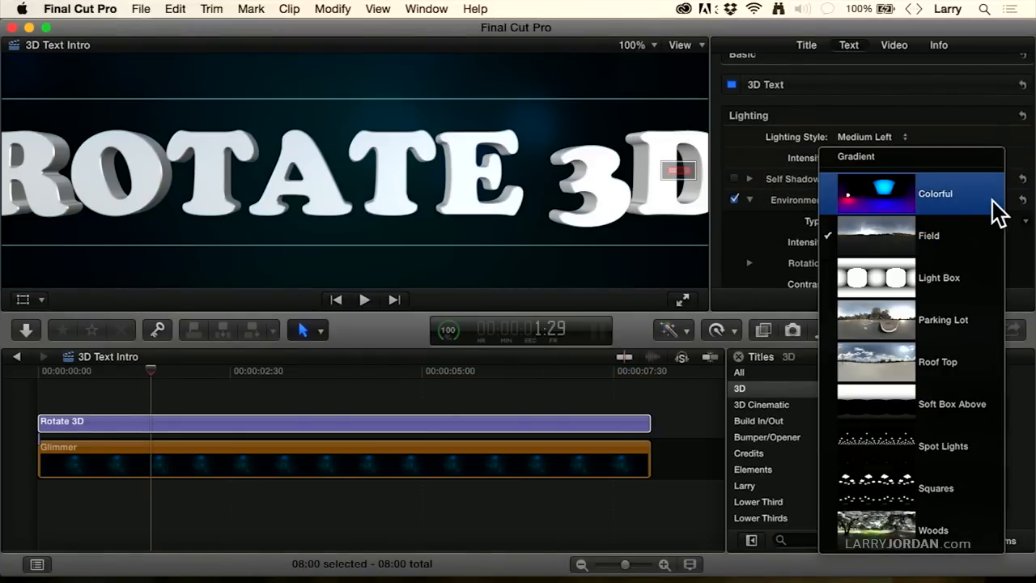
left_click(935, 193)
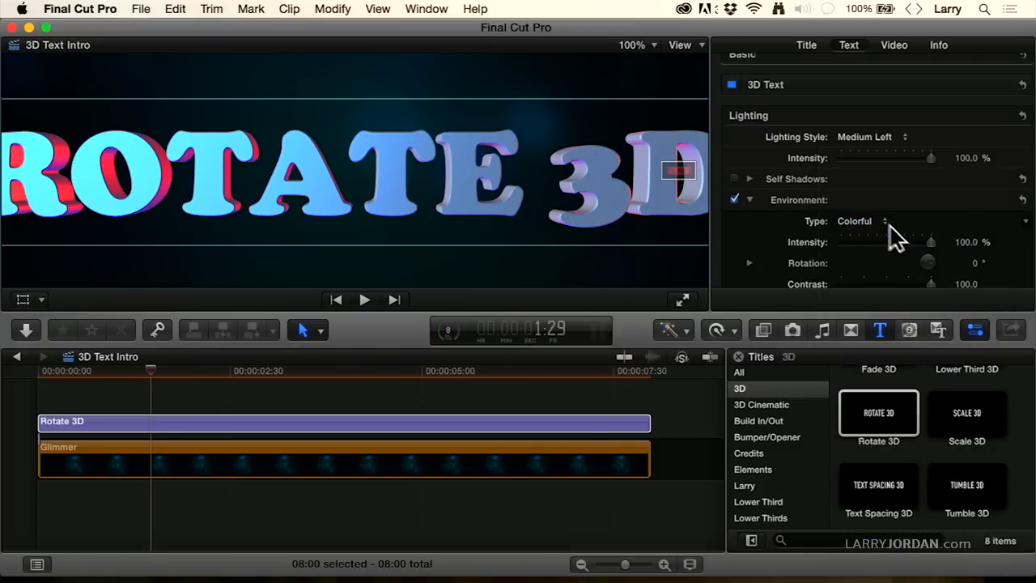
left_click(881, 221)
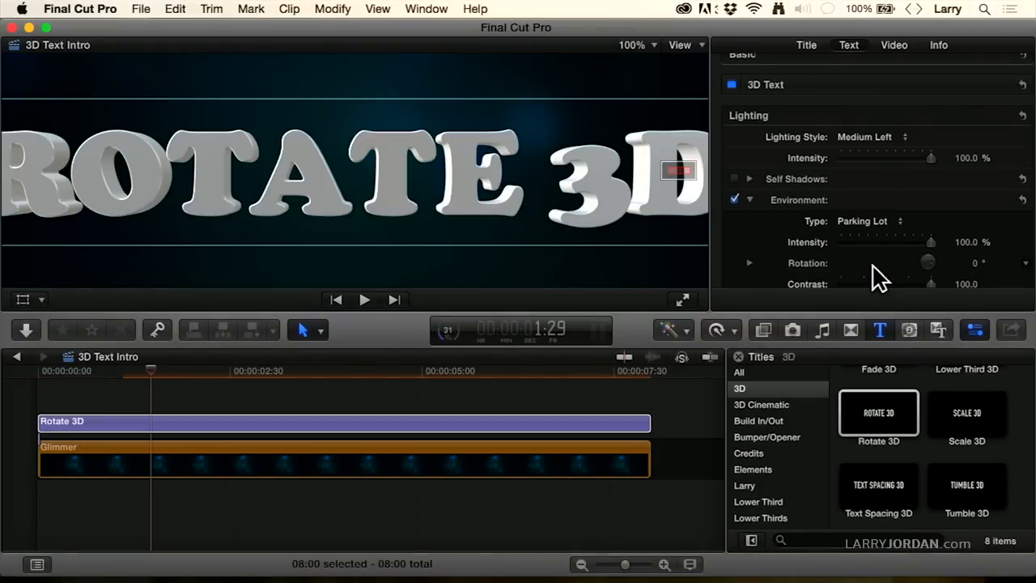
left_click(866, 220)
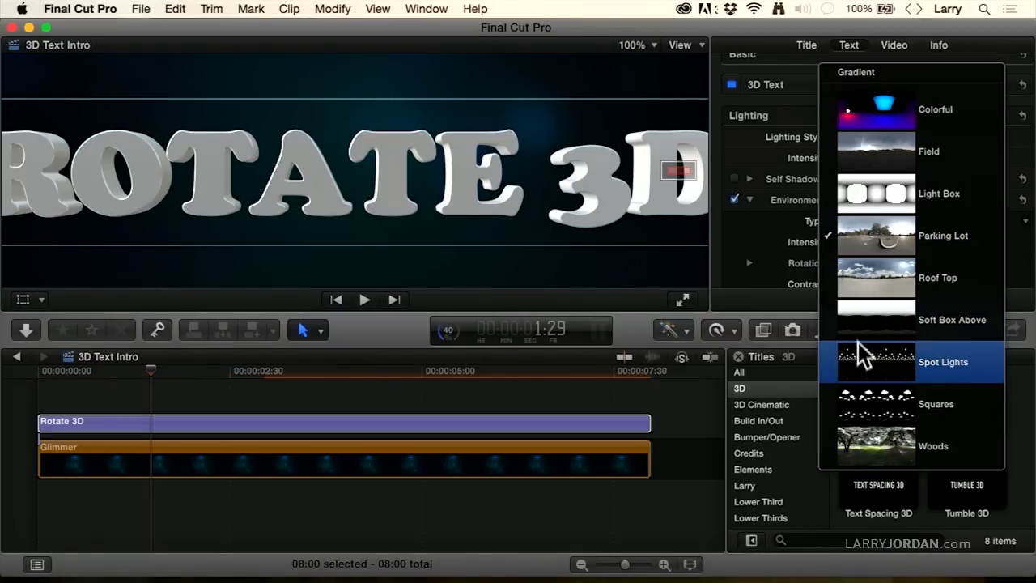
left_click(943, 362)
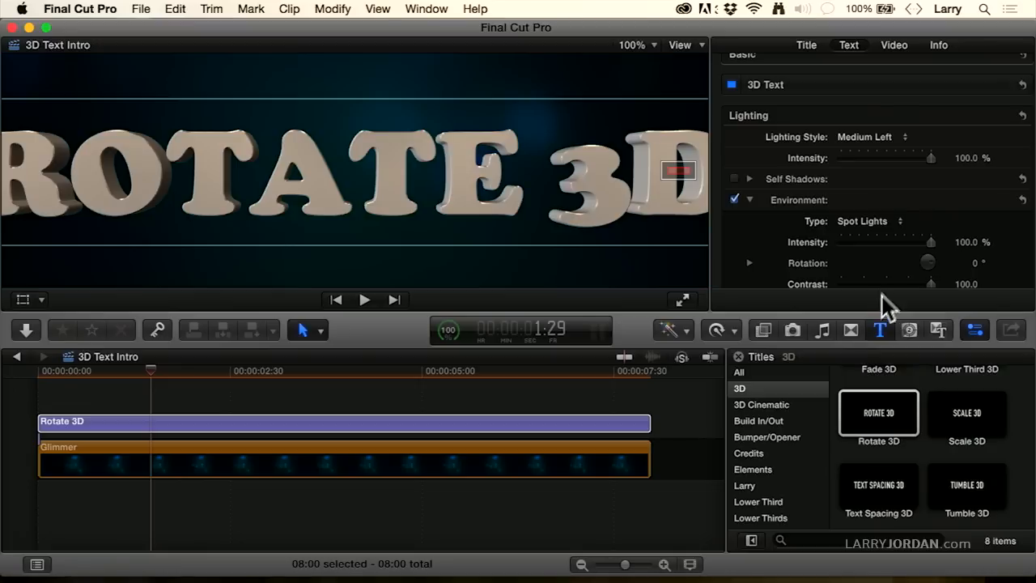
left_click(870, 221)
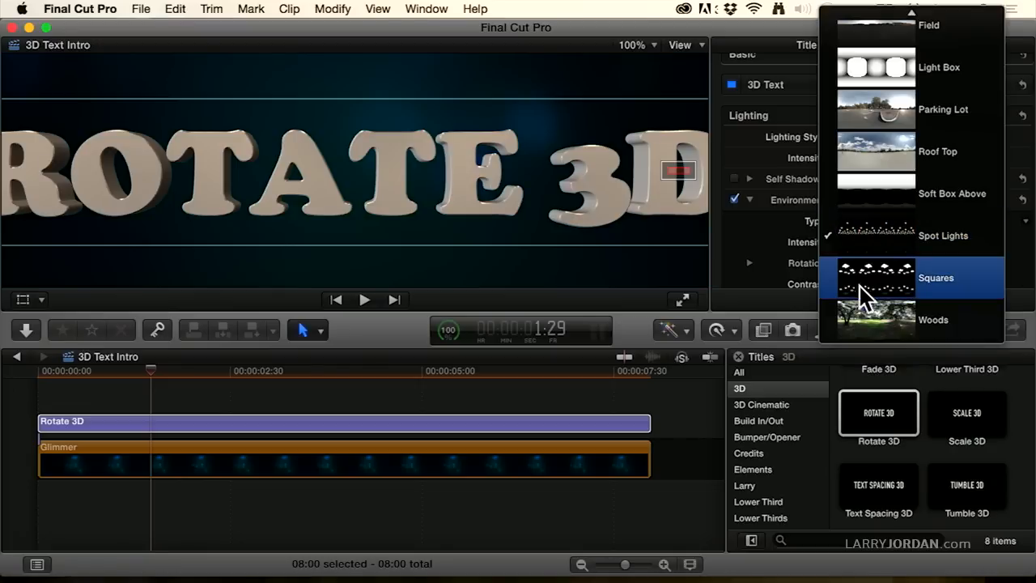
left_click(932, 320)
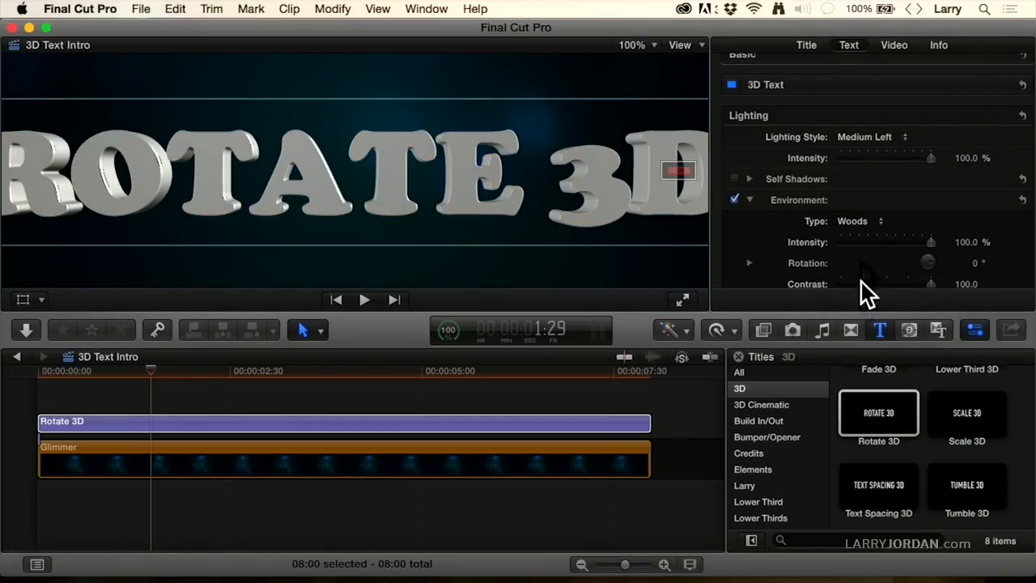
left_click(859, 220)
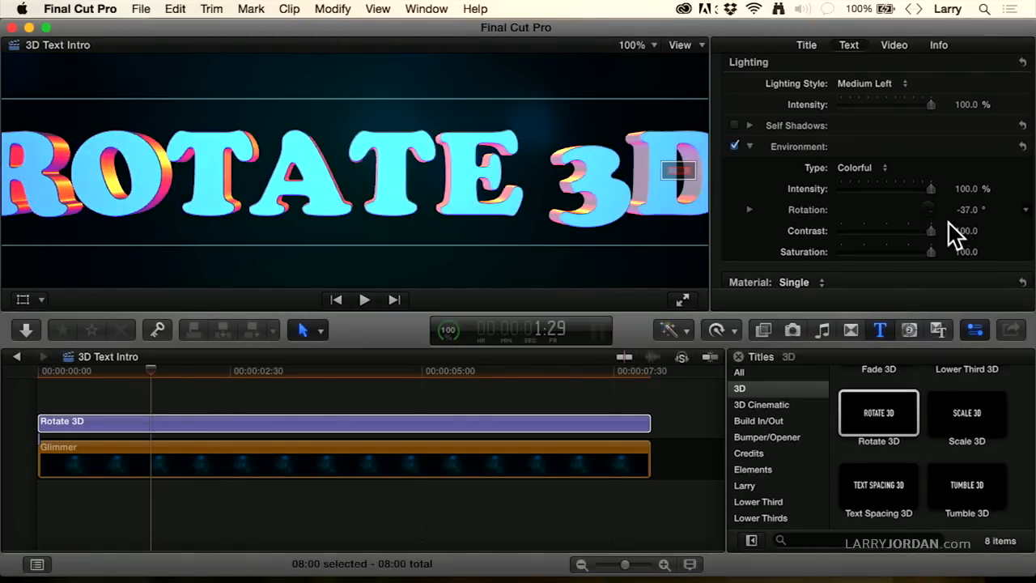
Drag the Colorful environment rotation from about 170° down to 124°
left_click_drag(926, 209, 902, 209)
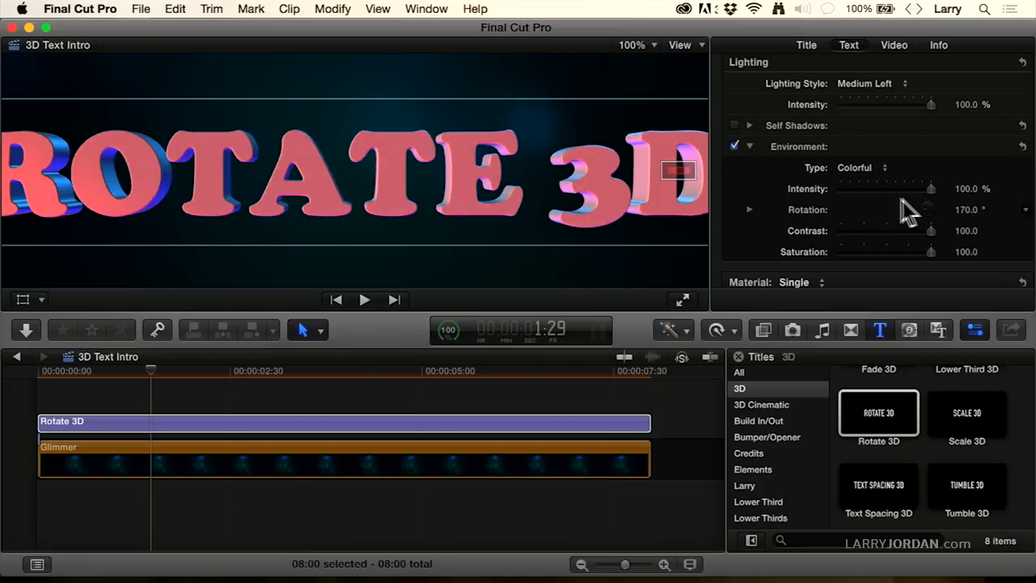
left_click_drag(918, 210, 898, 209)
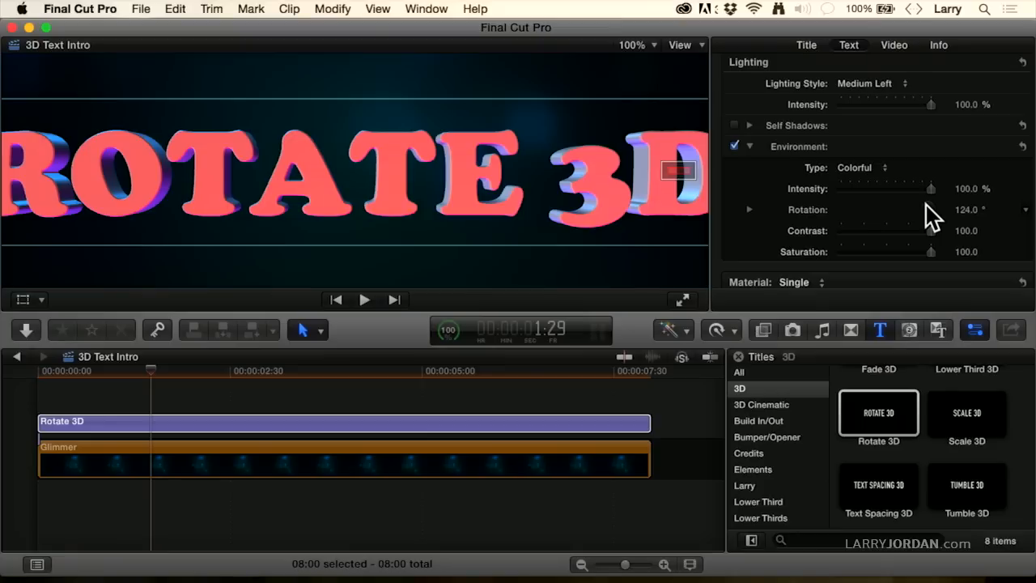
mouse_move(813, 158)
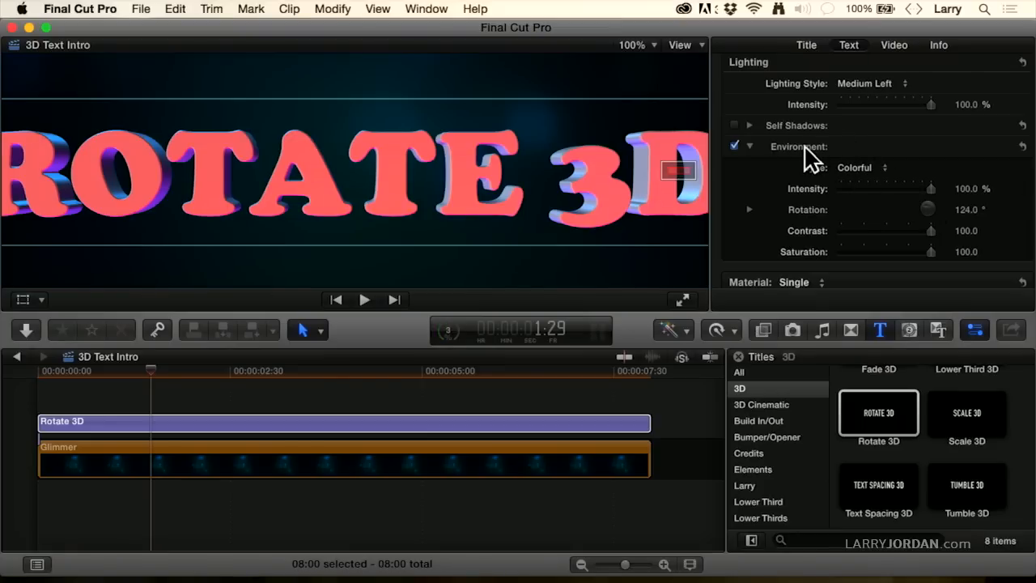
mouse_move(918, 257)
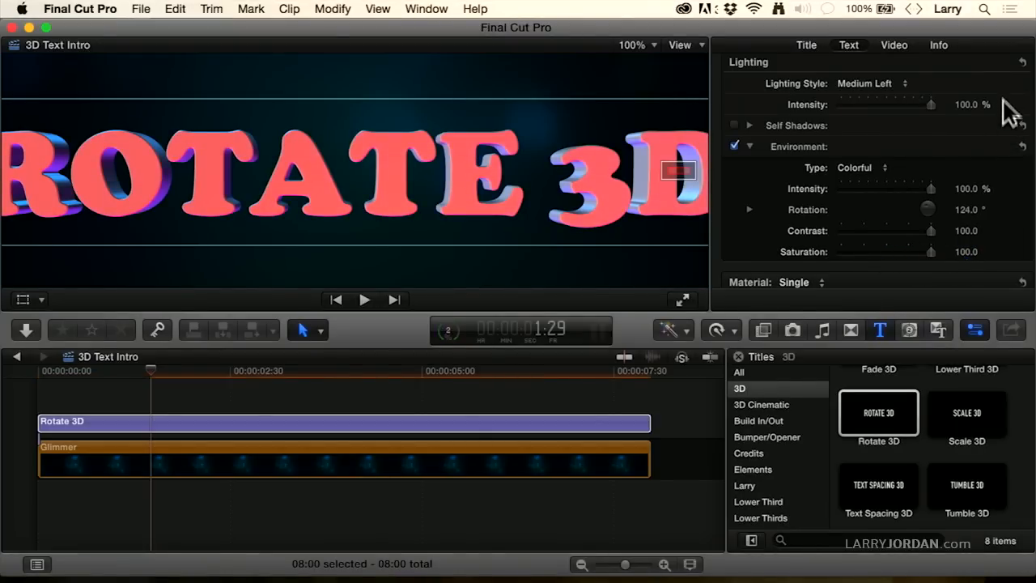
mouse_move(999, 72)
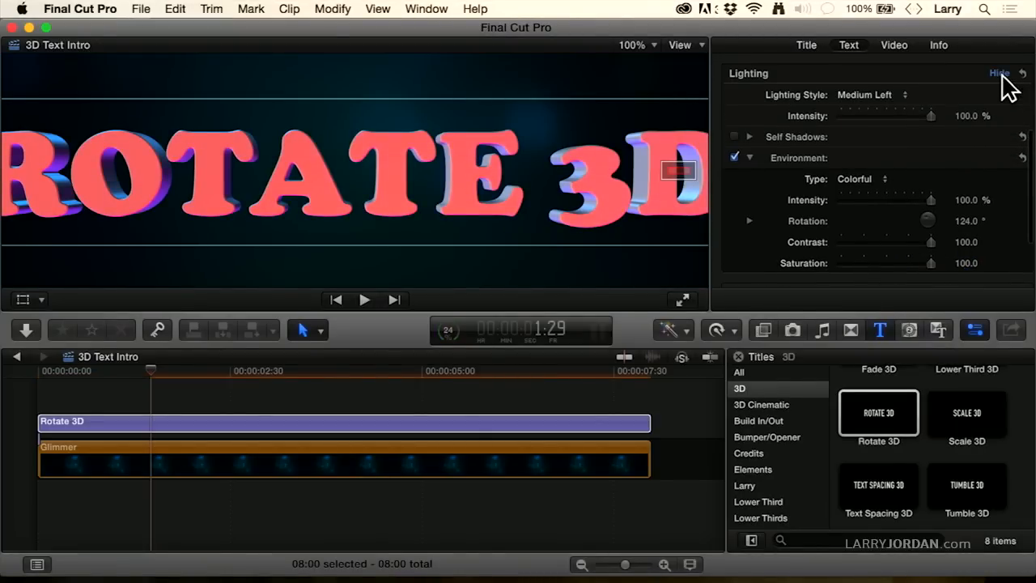
Collapse Lighting and coat the title in Aged Concrete, Grunge Green, then Thick Plaster
left_click(1000, 73)
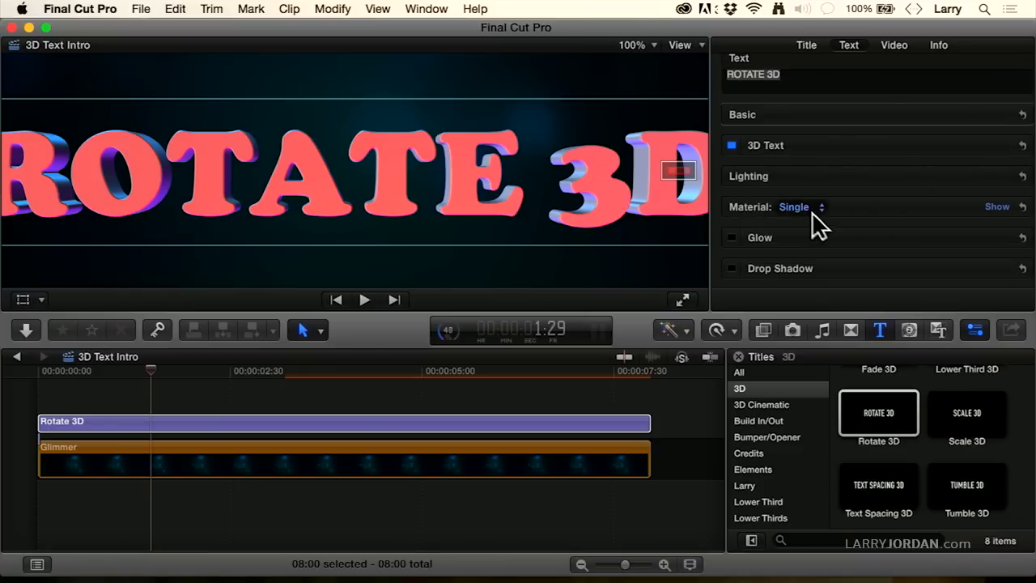
mouse_move(1003, 219)
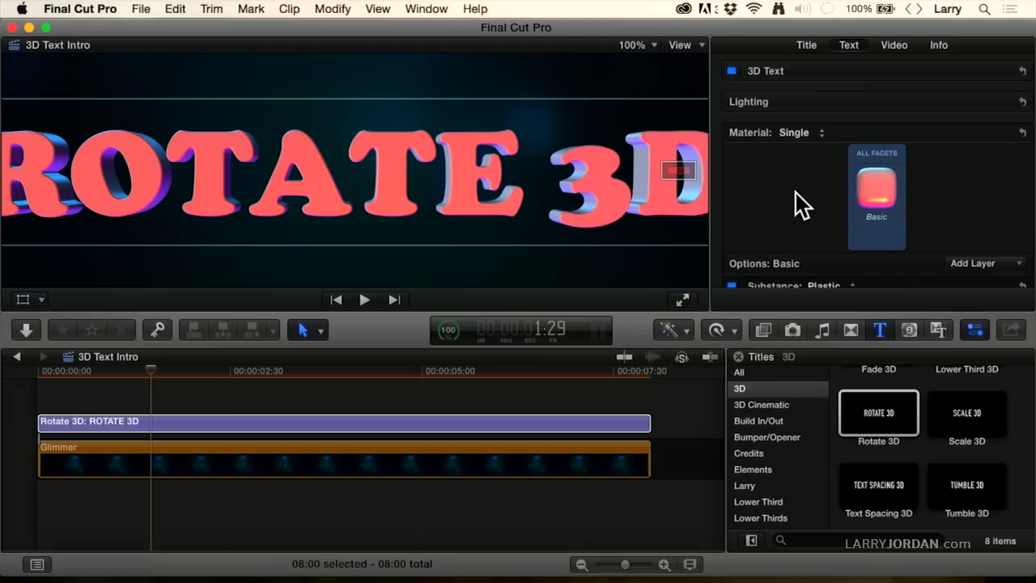
left_click(877, 194)
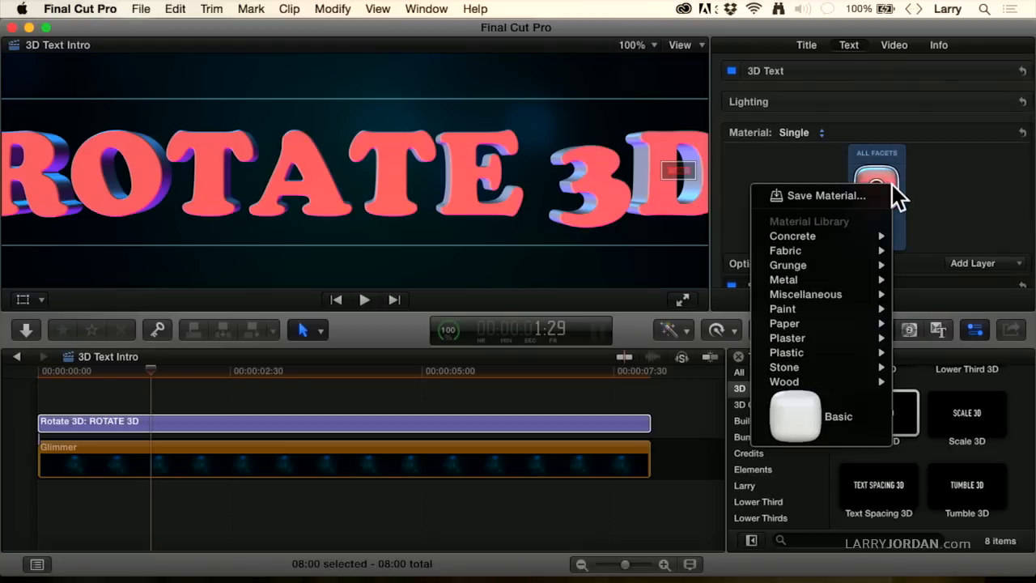
left_click(792, 236)
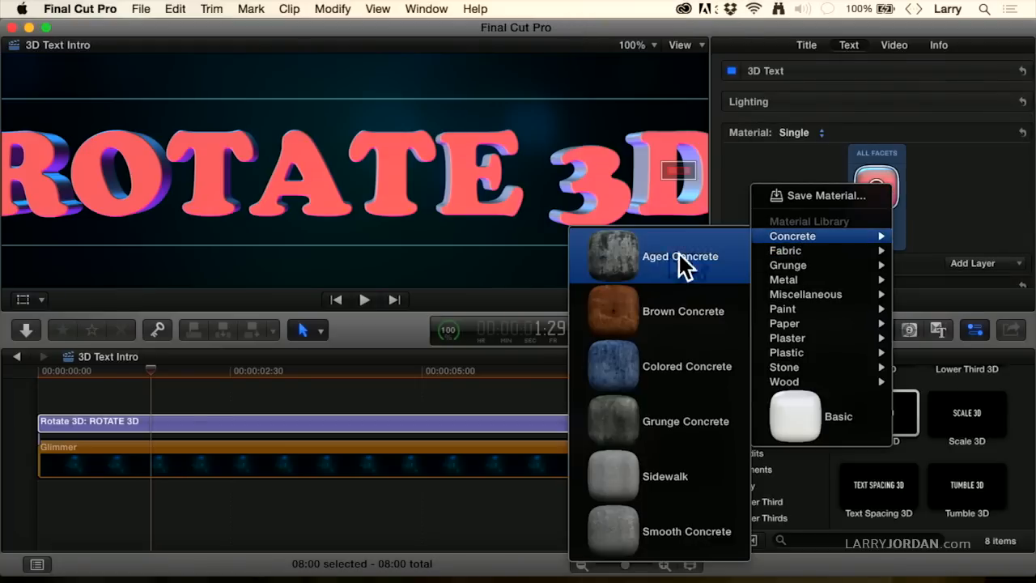
left_click(680, 255)
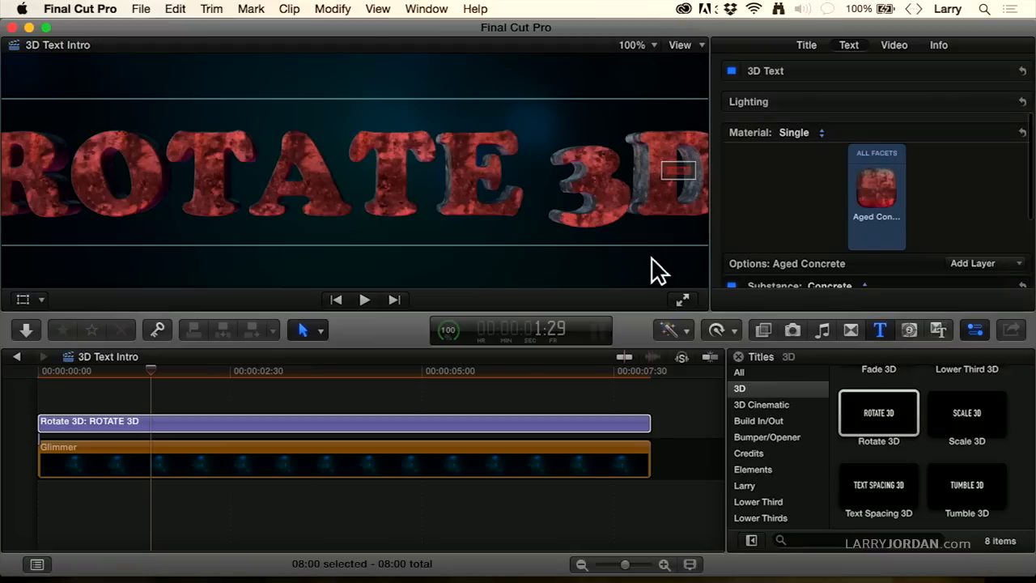
left_click(877, 190)
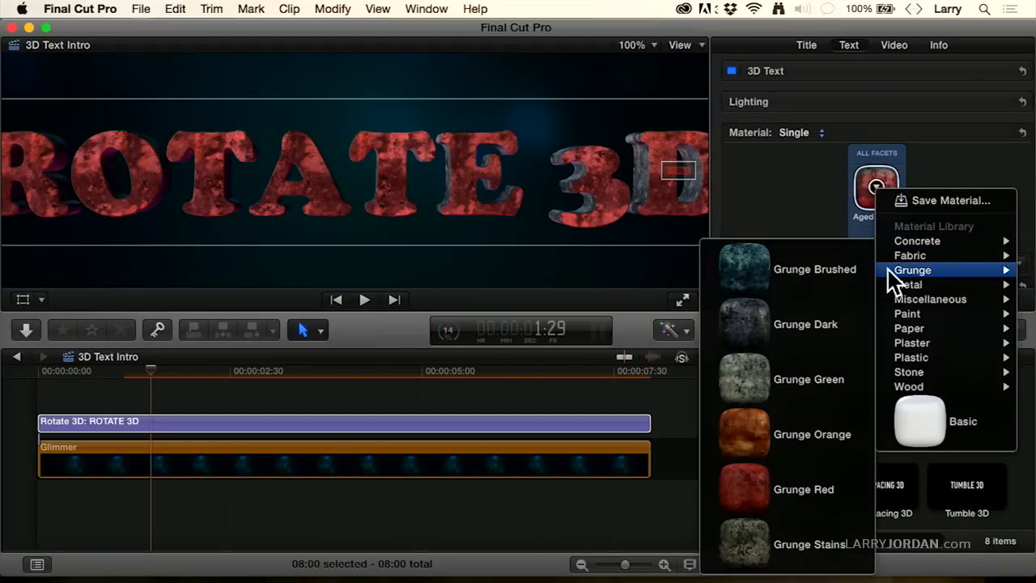
mouse_move(743, 379)
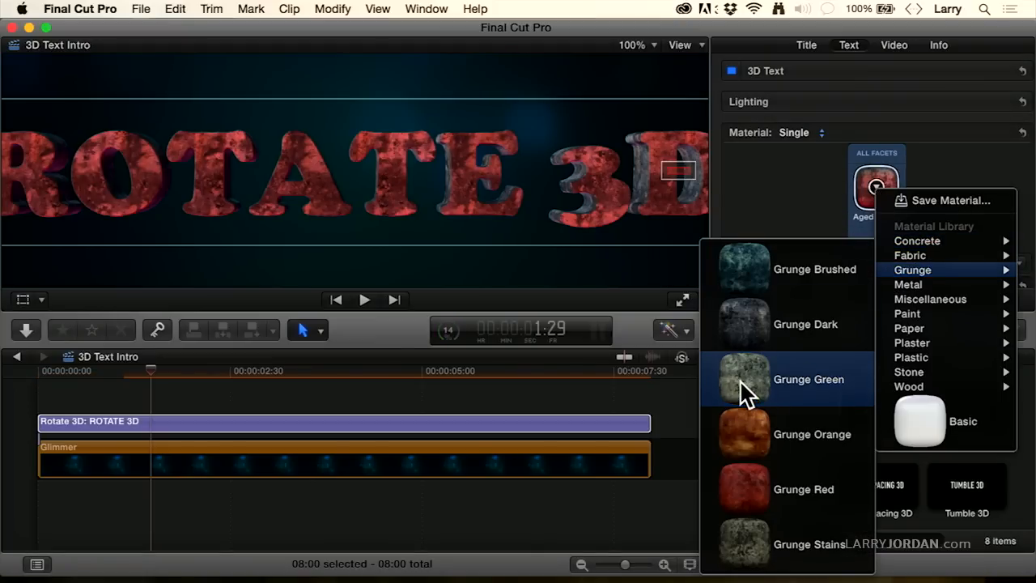
left_click(807, 379)
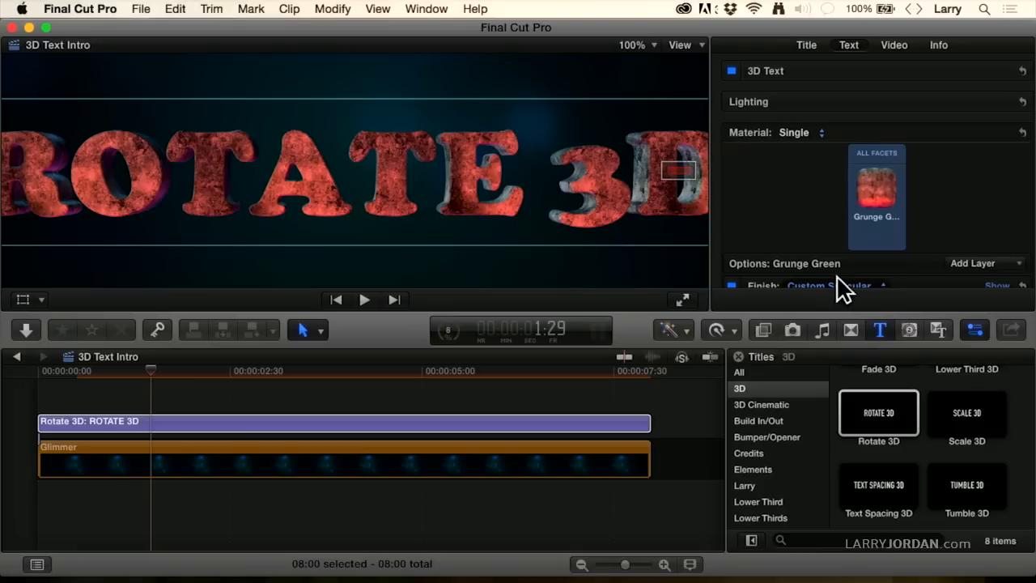
left_click(876, 187)
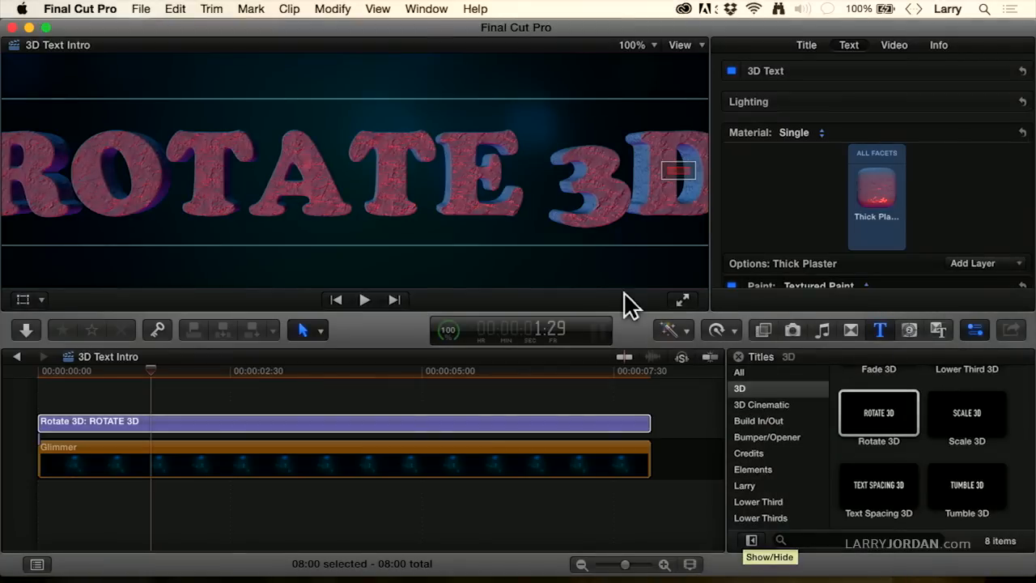
mouse_move(849, 129)
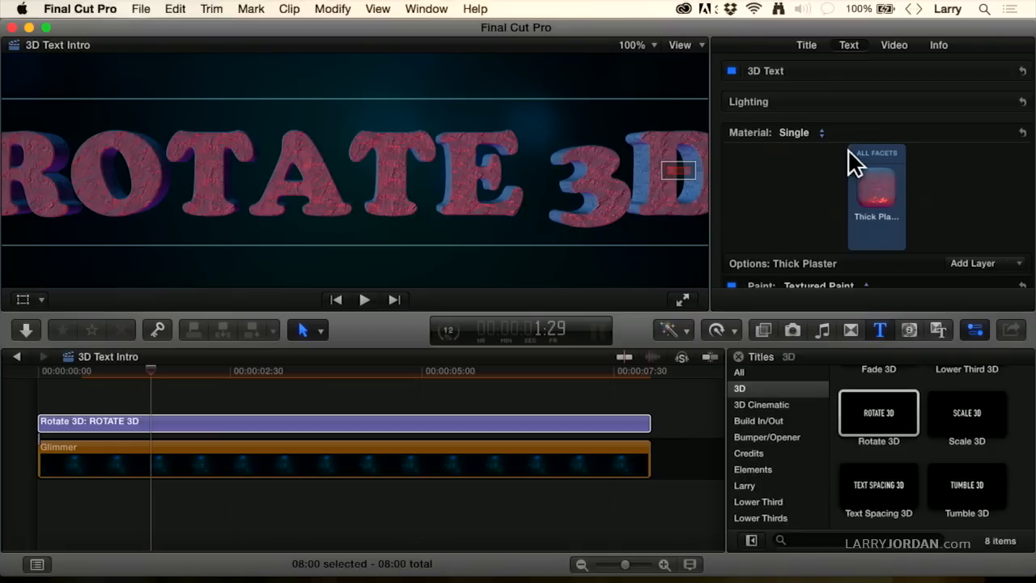
mouse_move(813, 212)
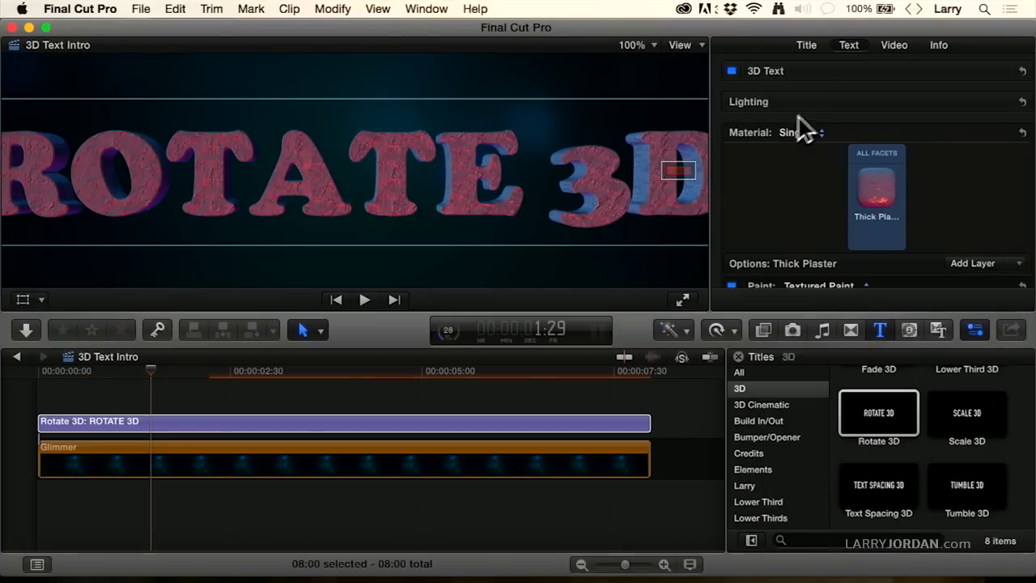
Switch Material to Multiple, making the front Aged Concrete, front edge Blue Plastic, and picking side material
left_click(821, 132)
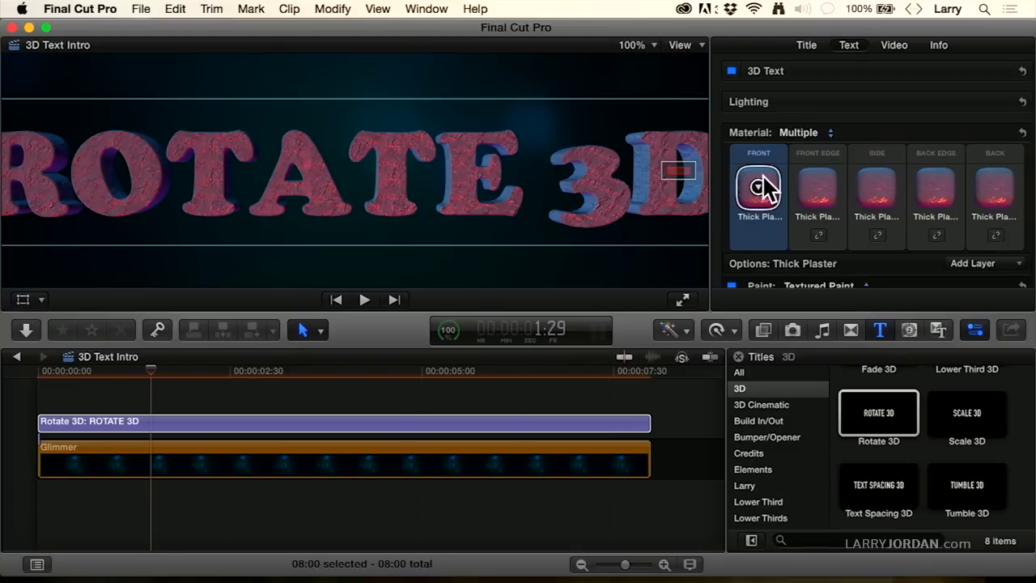
left_click(758, 187)
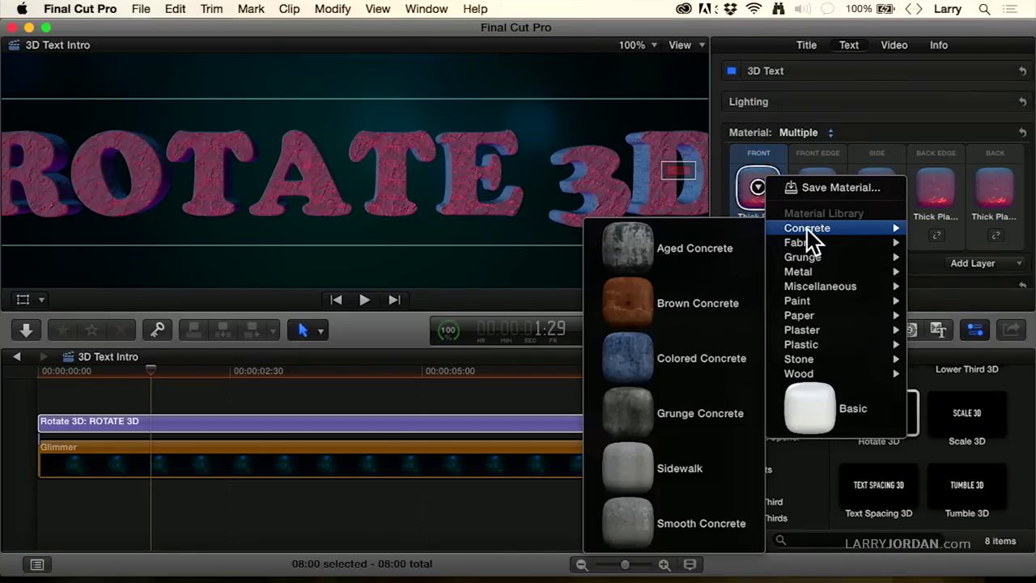
left_click(800, 330)
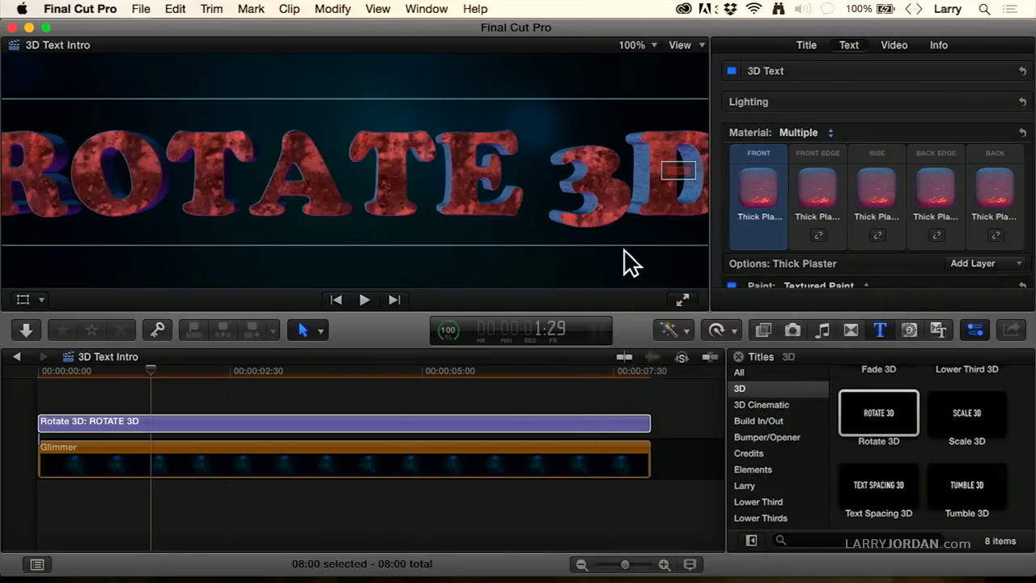
left_click(758, 192)
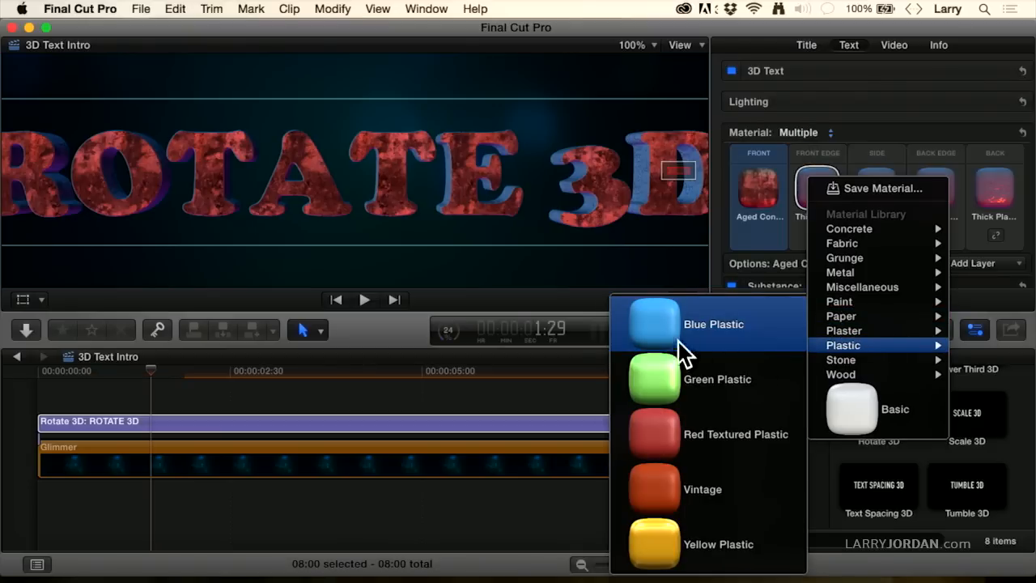
left_click(712, 323)
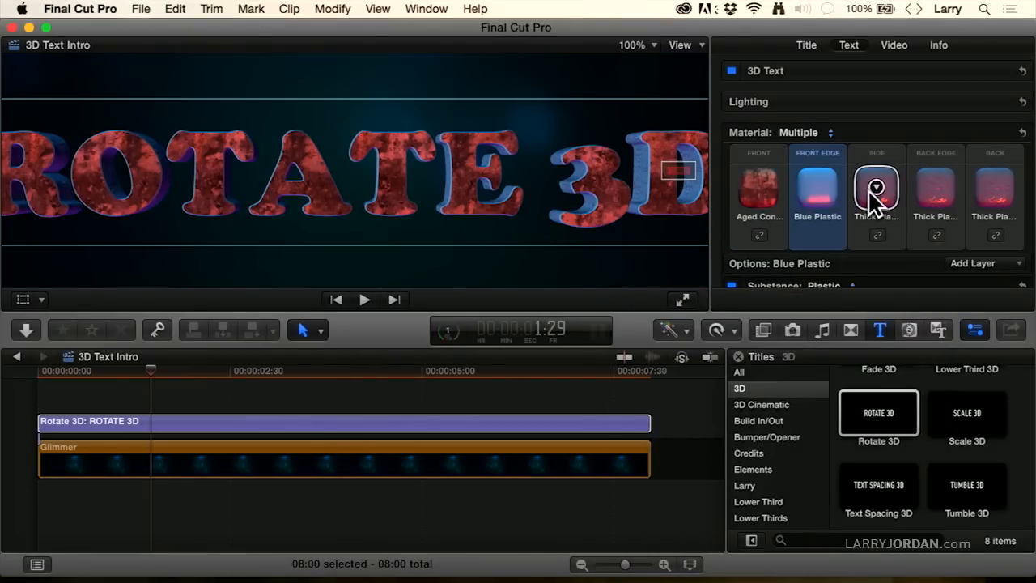
left_click(876, 192)
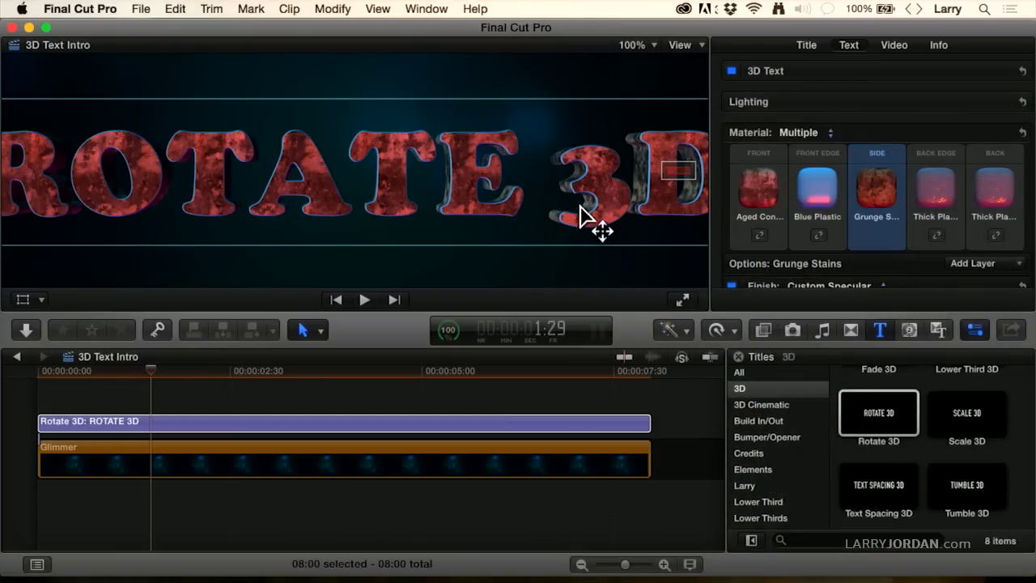
mouse_move(56, 381)
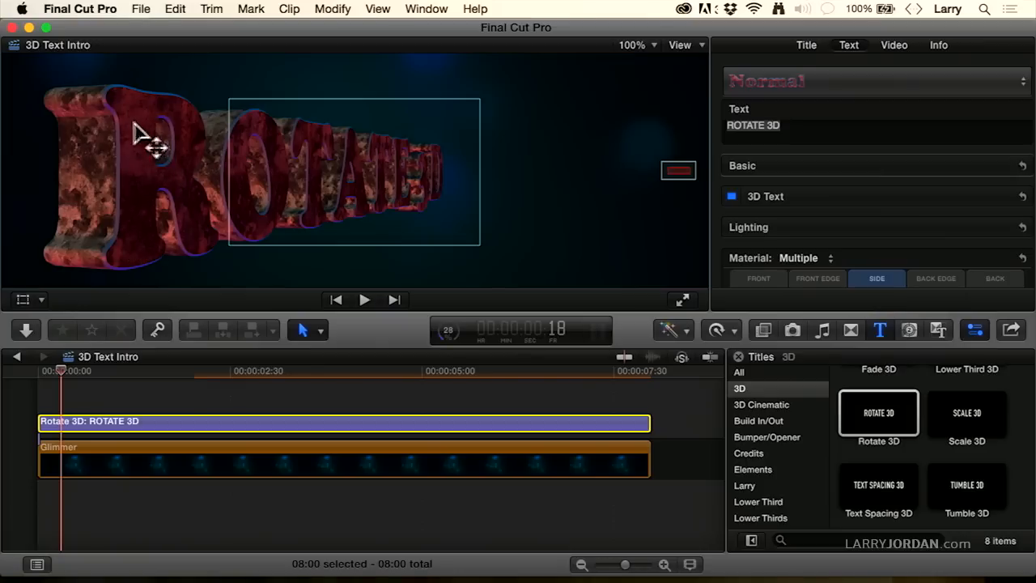
mouse_move(623, 226)
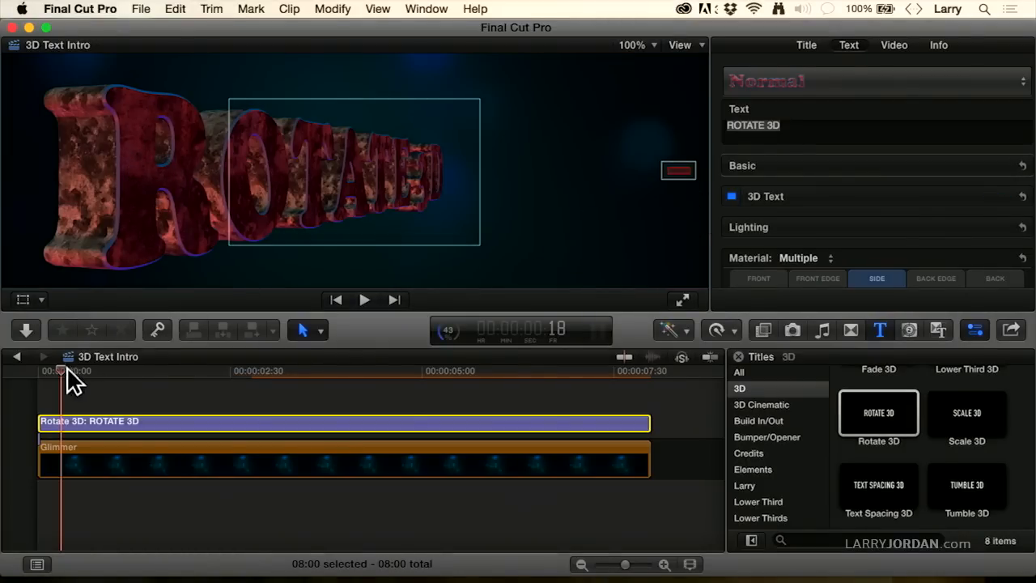
left_click(364, 300)
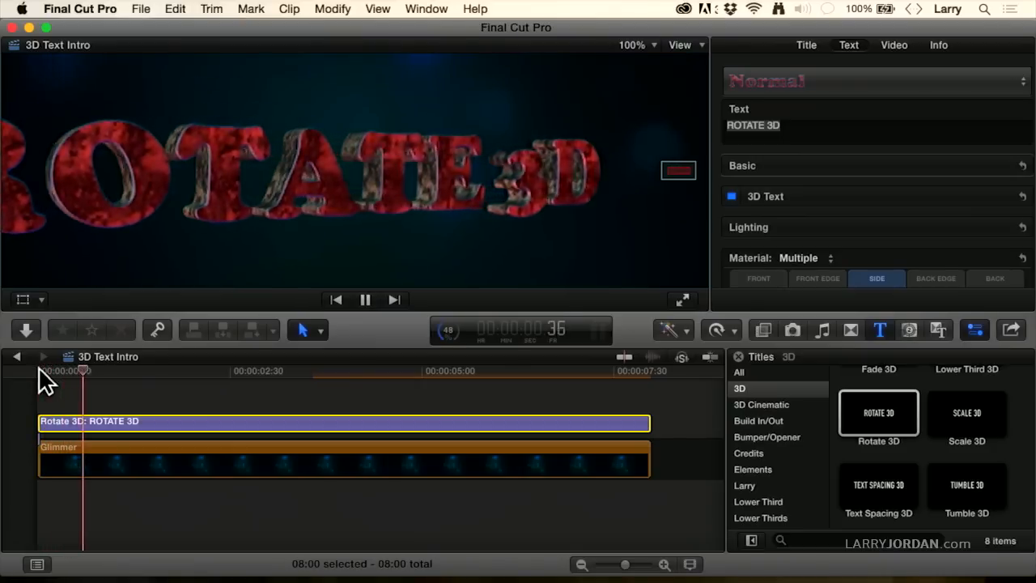
left_click(365, 299)
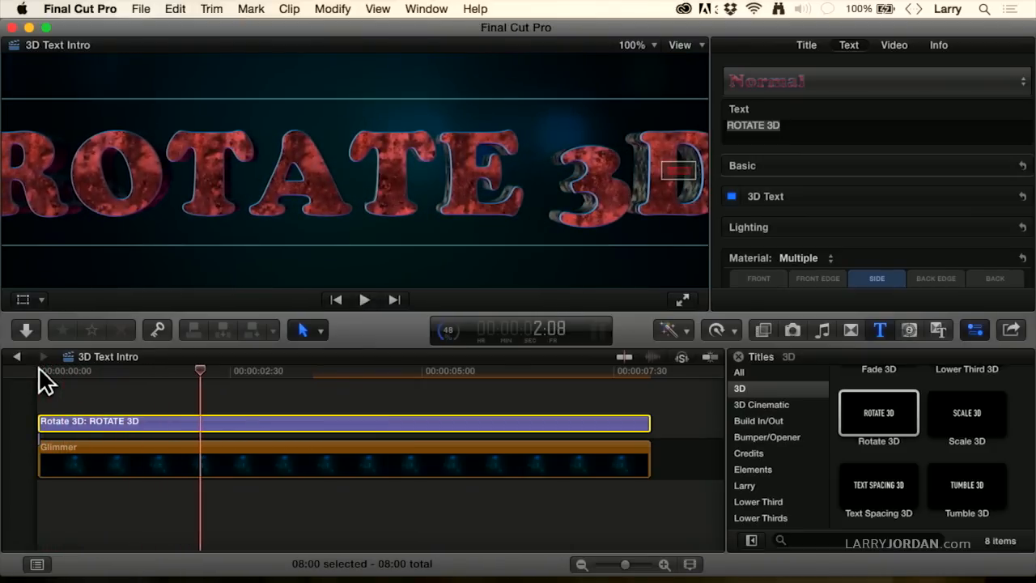